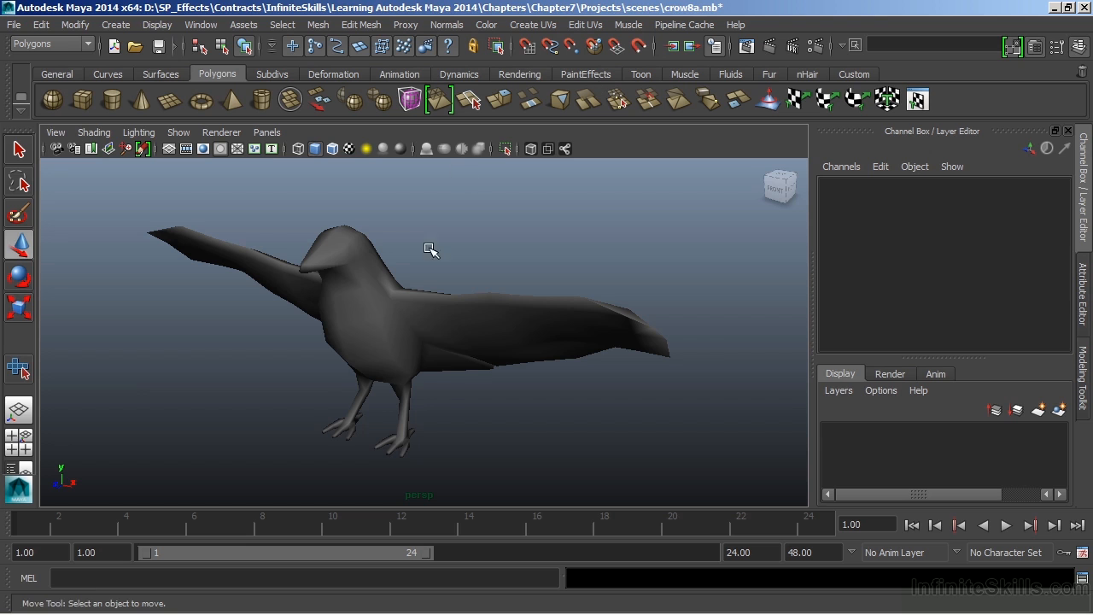
# Step: In Face mode, select the faces around the crow's lower leg, orbiting to check them
pyautogui.rightClick(405, 267)
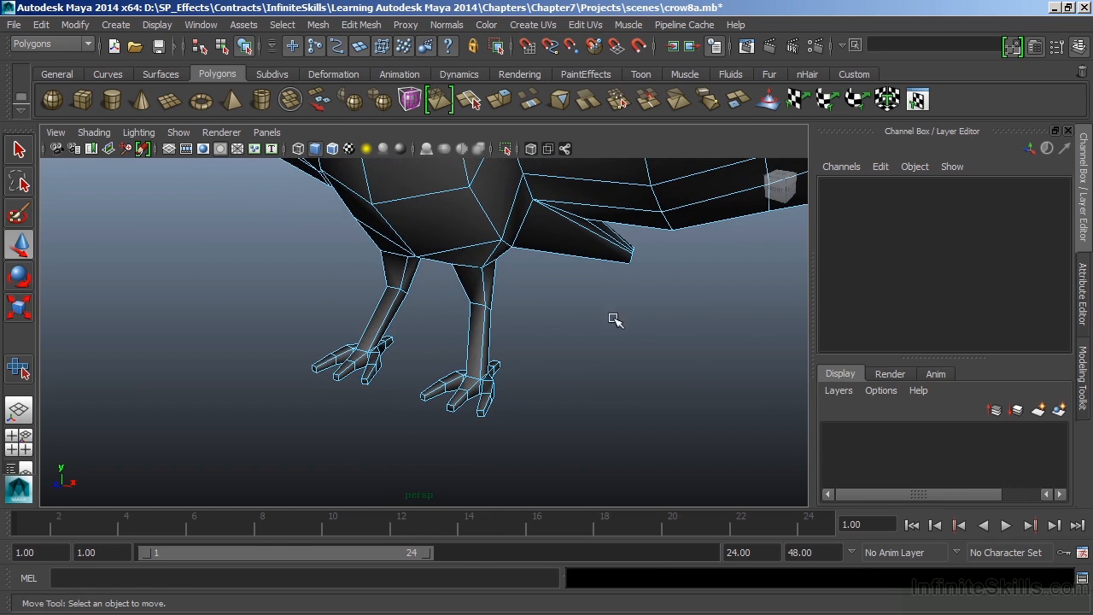
pyautogui.click(465, 299)
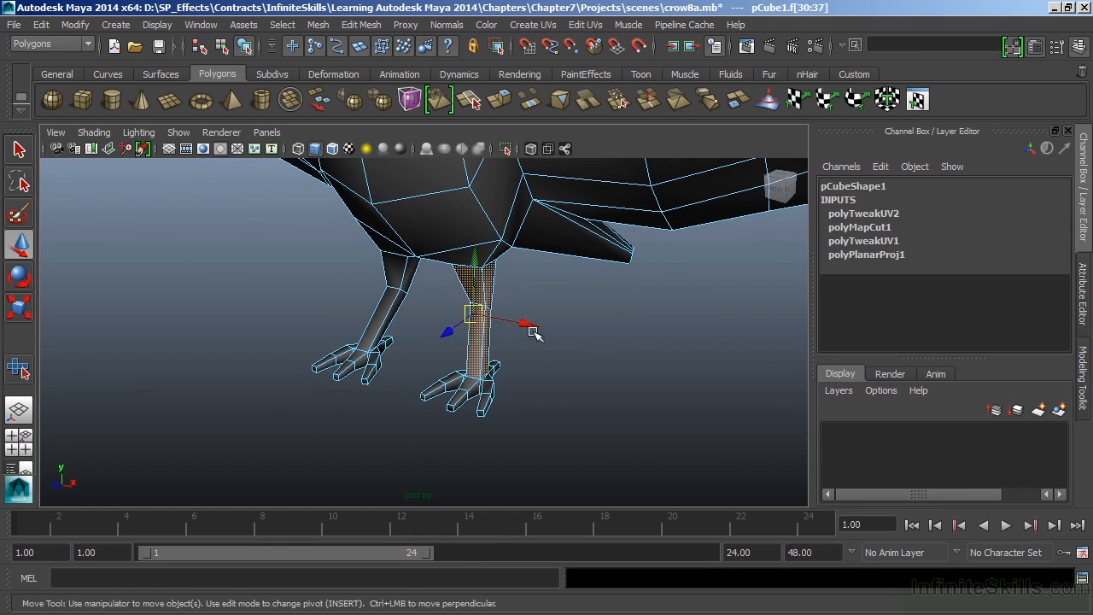
pyautogui.moveTo(534, 333); pyautogui.dragTo(673, 295)
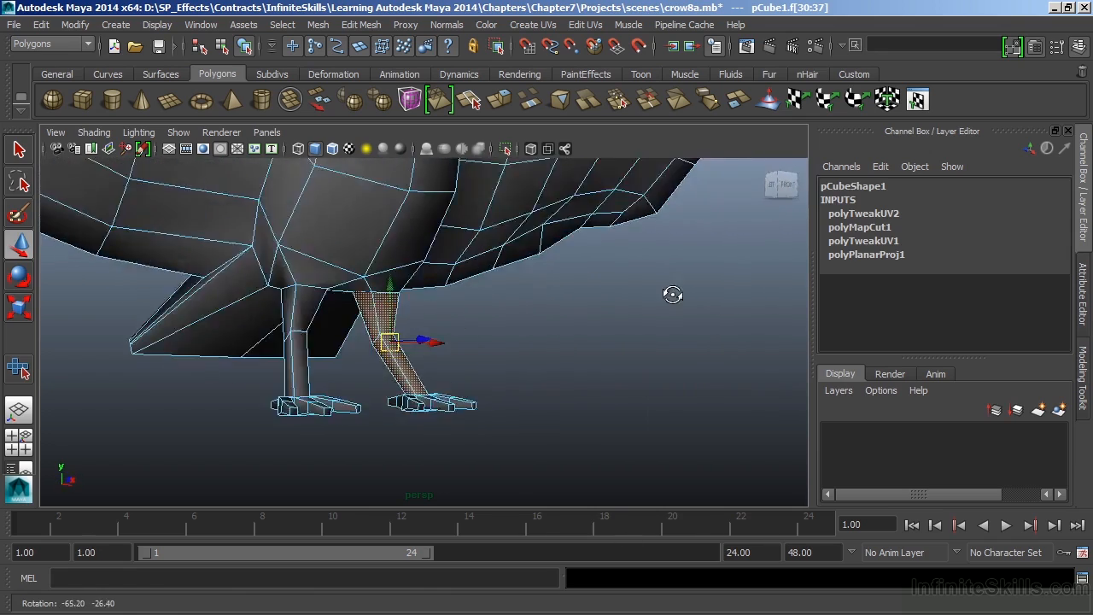
pyautogui.moveTo(673, 294); pyautogui.dragTo(698, 313)
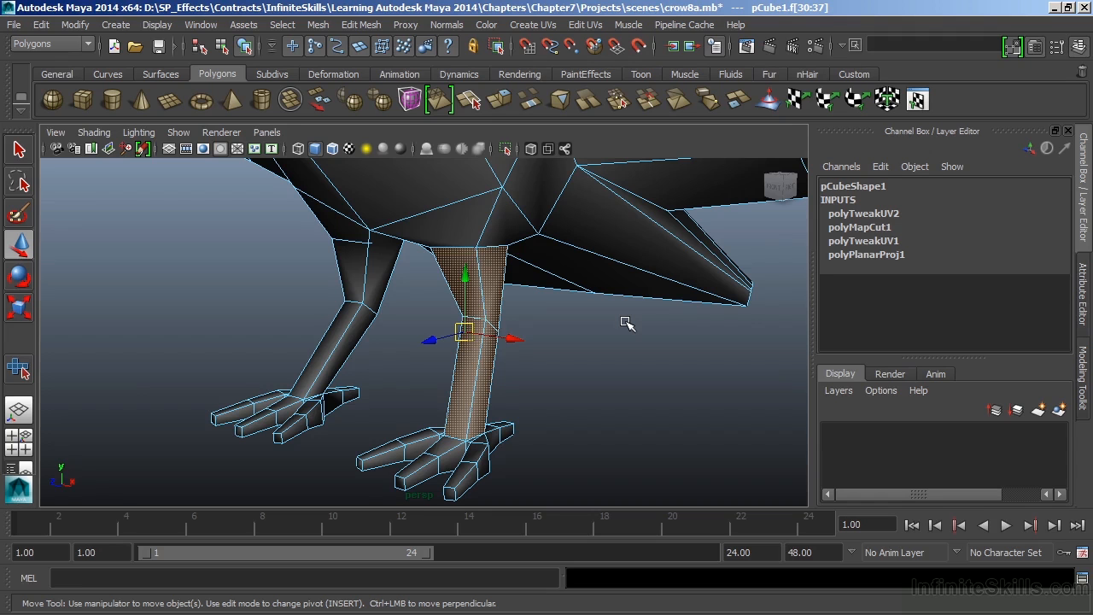
pyautogui.moveTo(628, 323); pyautogui.dragTo(714, 300)
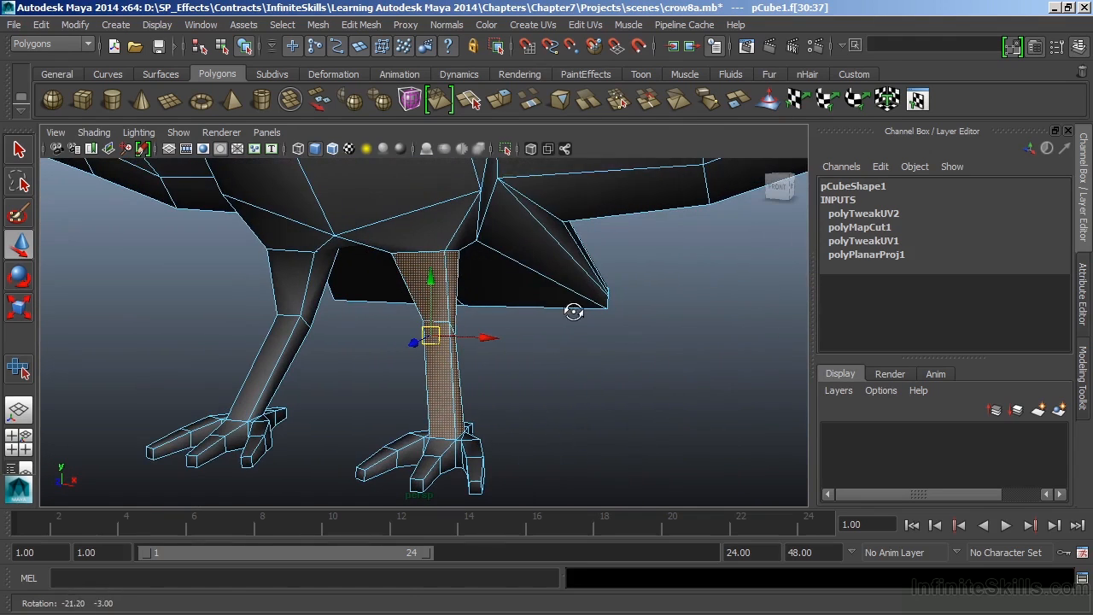
# Step: Apply Create UVs > Cylindrical Mapping to the selected leg faces
pyautogui.click(532, 24)
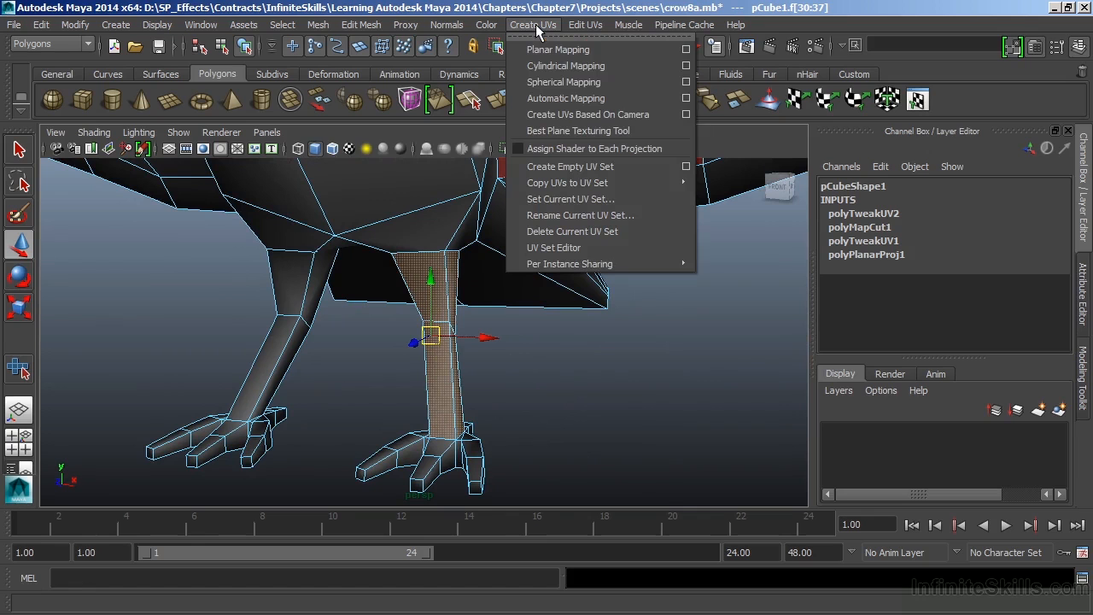
pyautogui.moveTo(564, 66)
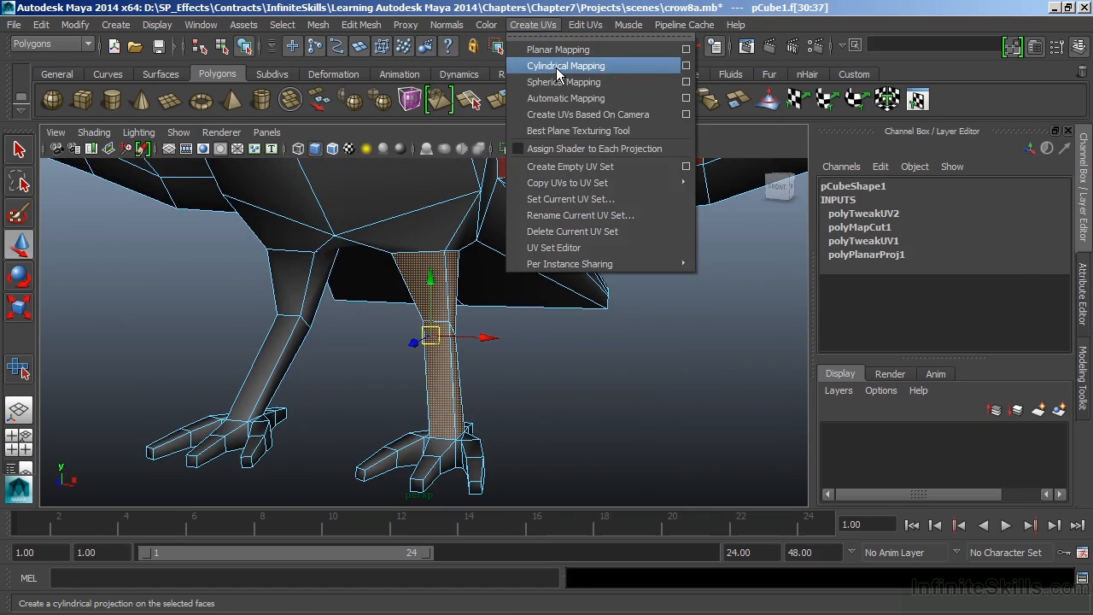
pyautogui.click(566, 66)
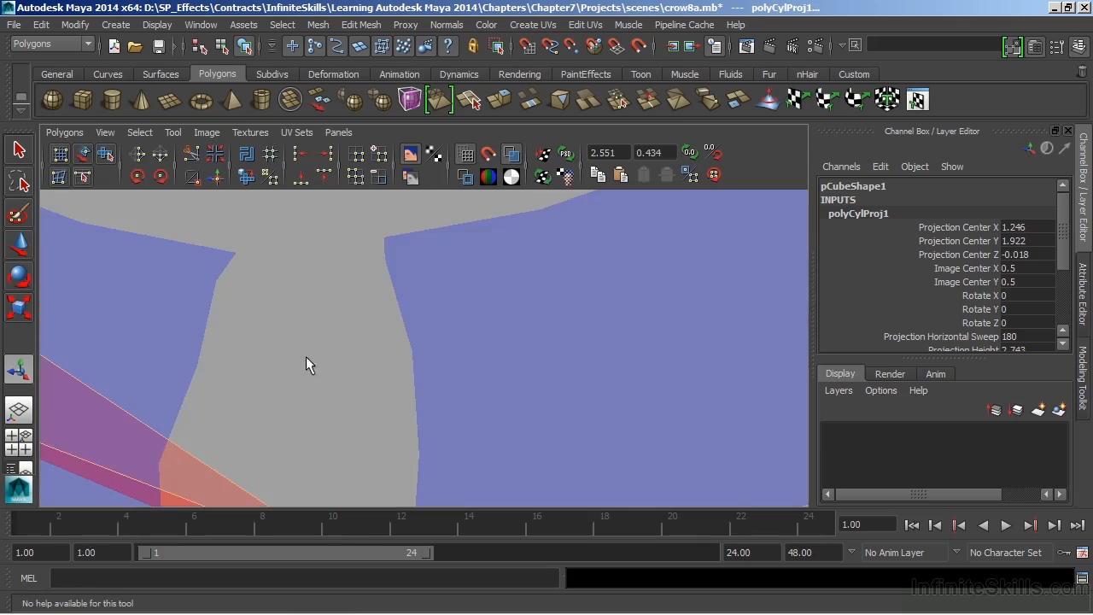
# Step: Inspect the leg's projected UVs, then return to the perspective view
pyautogui.moveTo(310, 364); pyautogui.dragTo(509, 366)
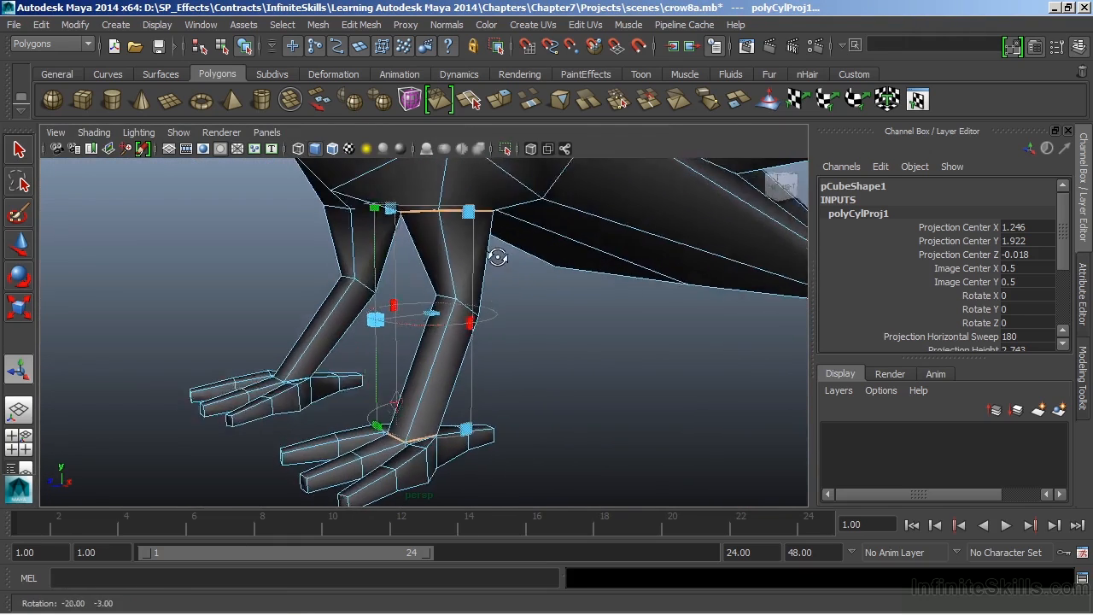
# Step: Tilt the leg's cylindrical projection to about -15 degrees on X
pyautogui.moveTo(495, 256); pyautogui.dragTo(595, 261)
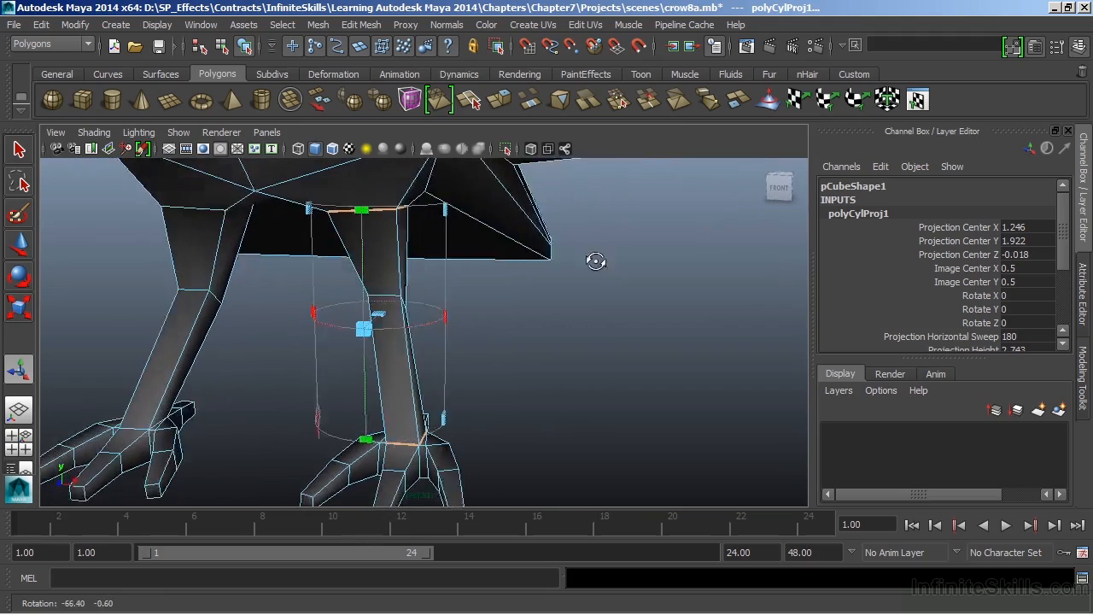
pyautogui.moveTo(596, 261); pyautogui.dragTo(538, 235)
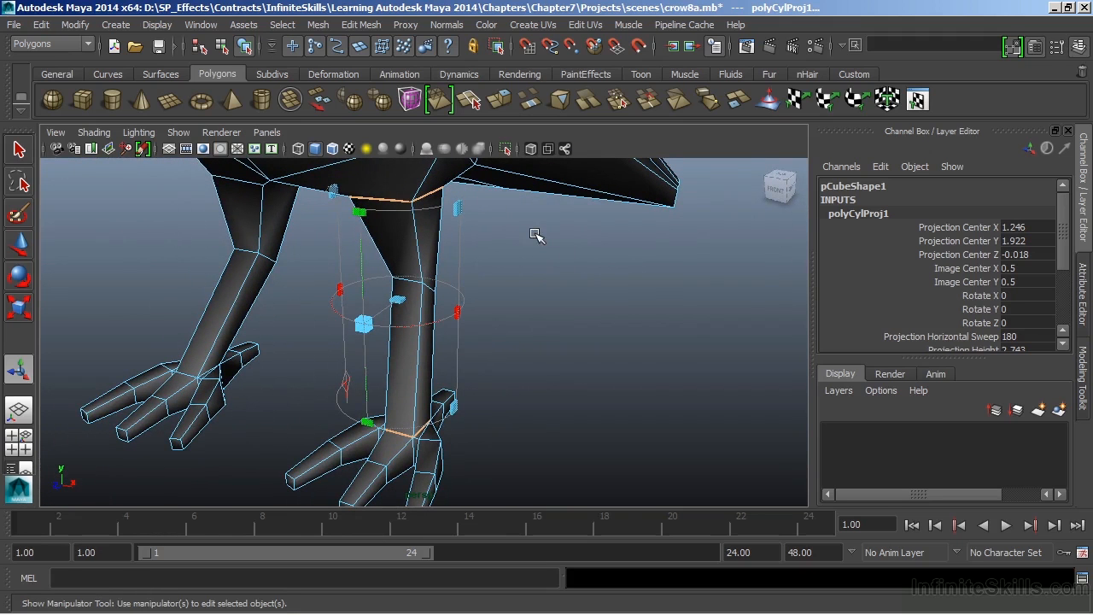
pyautogui.moveTo(325, 310)
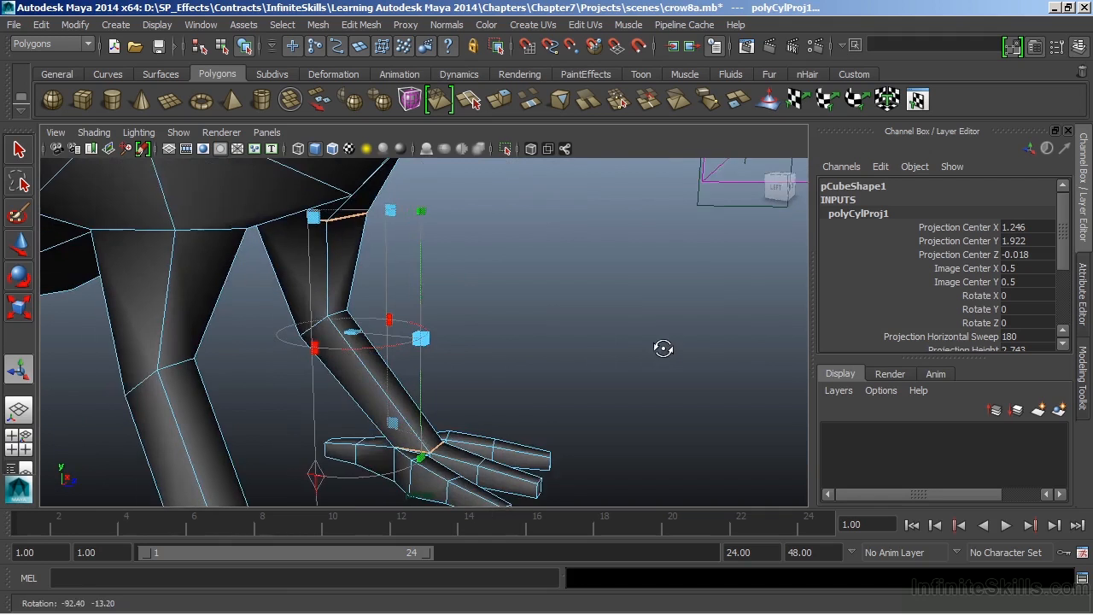
pyautogui.moveTo(664, 348); pyautogui.dragTo(627, 240)
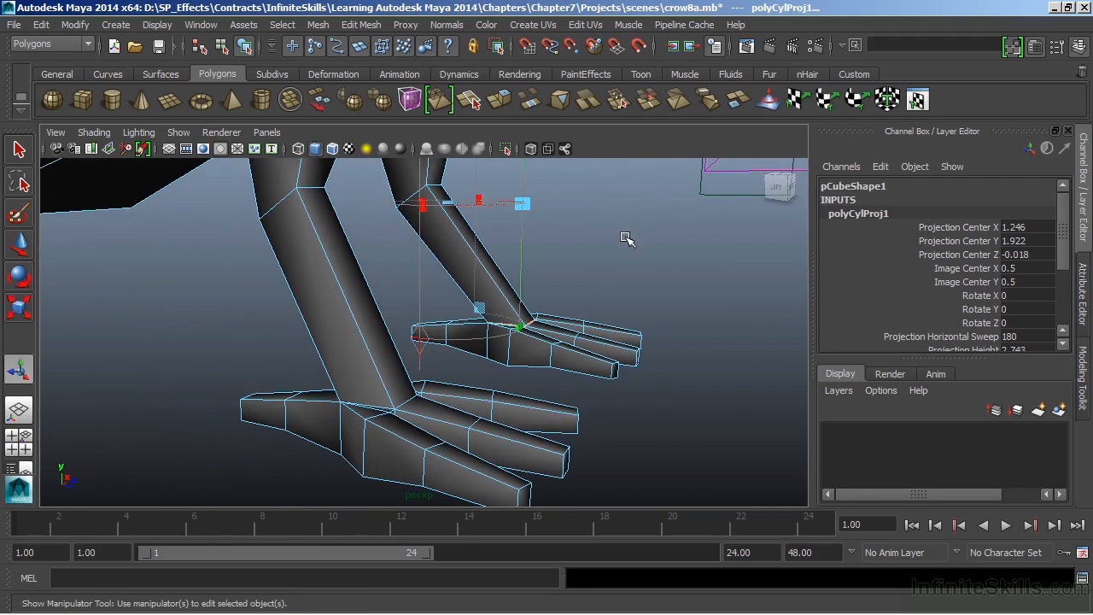
pyautogui.moveTo(423, 350)
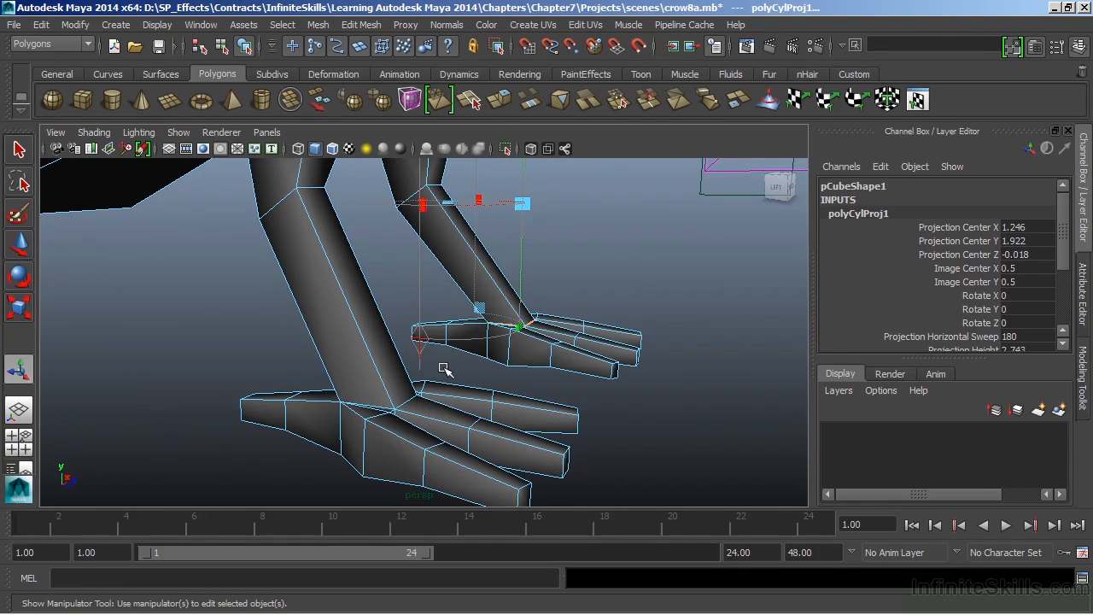
pyautogui.click(333, 342)
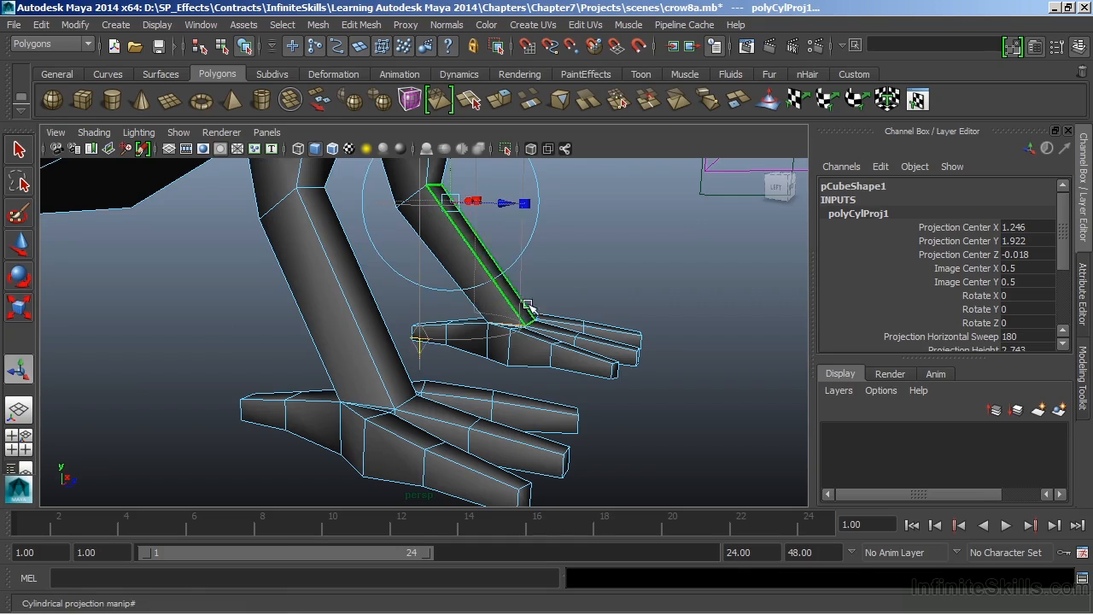
pyautogui.moveTo(530, 307); pyautogui.dragTo(601, 378)
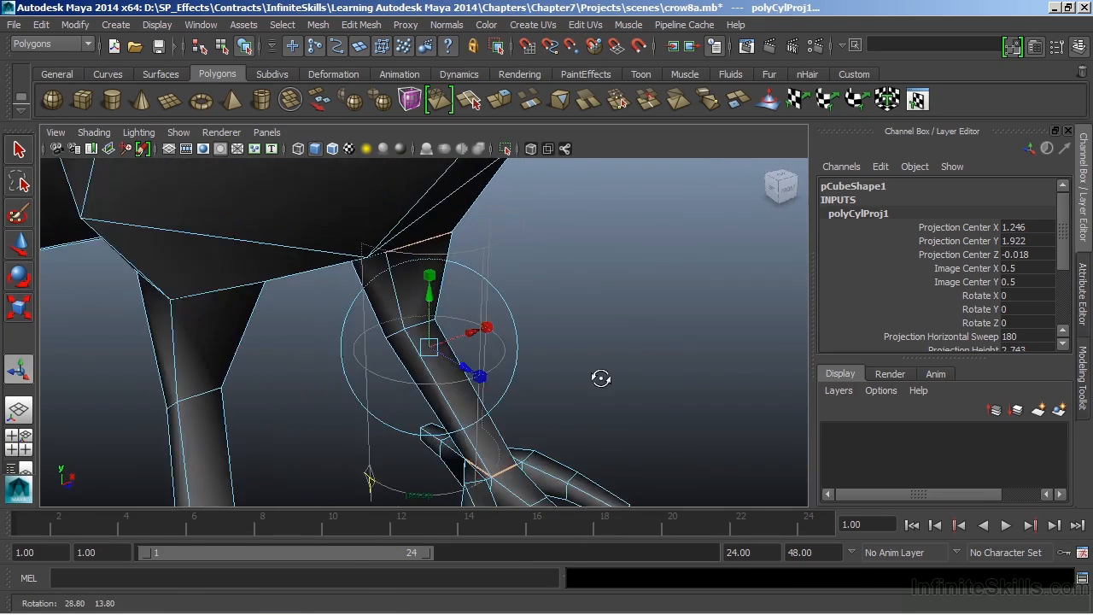
pyautogui.moveTo(600, 379); pyautogui.dragTo(580, 301)
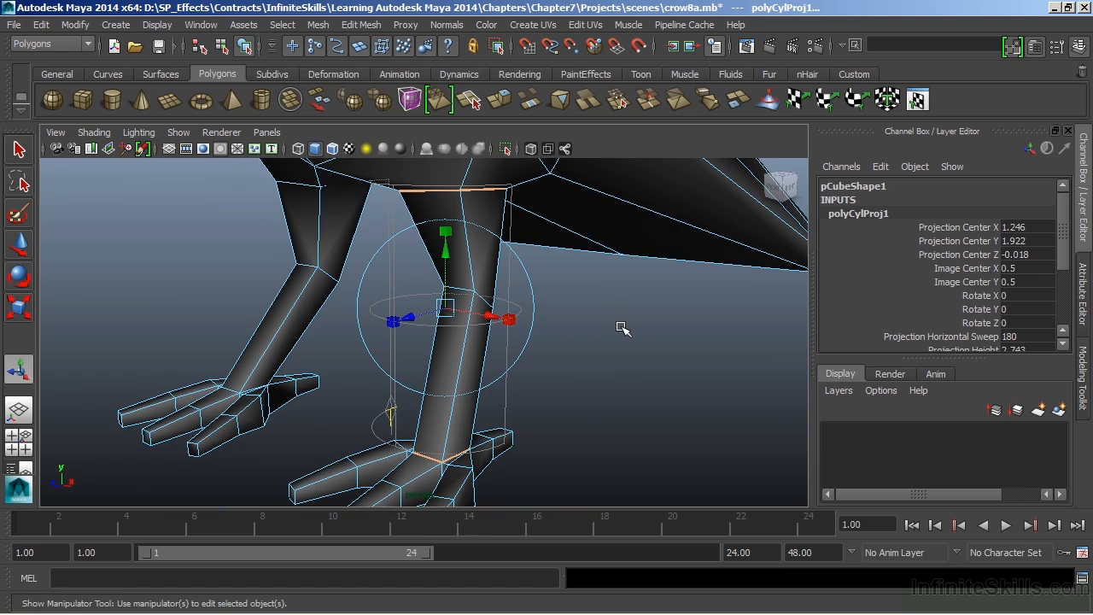
pyautogui.moveTo(623, 329); pyautogui.dragTo(580, 368)
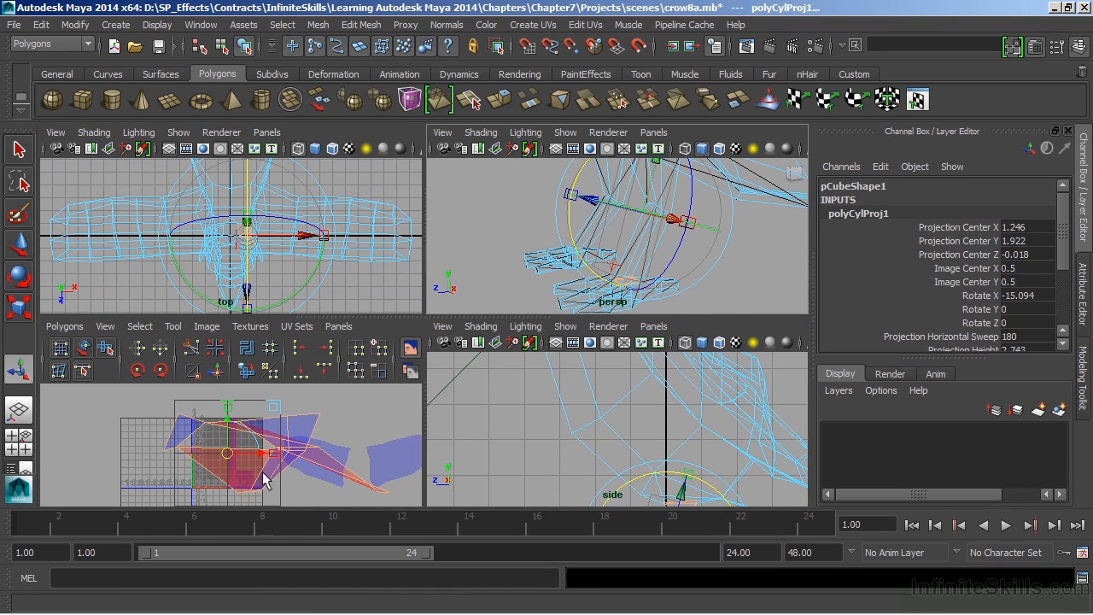
pyautogui.moveTo(269, 457)
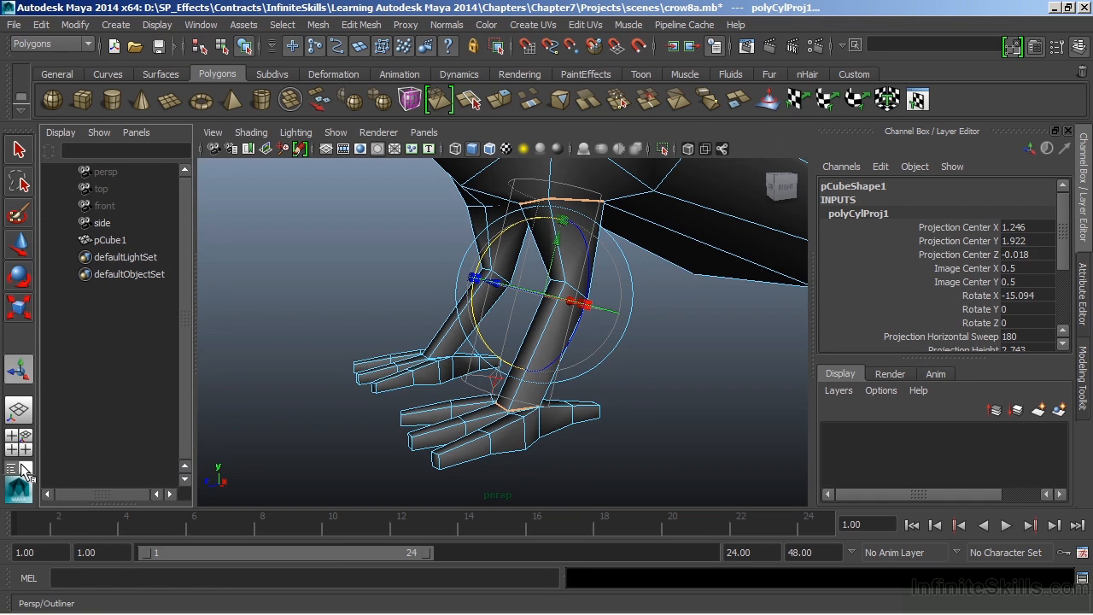
pyautogui.moveTo(137, 198)
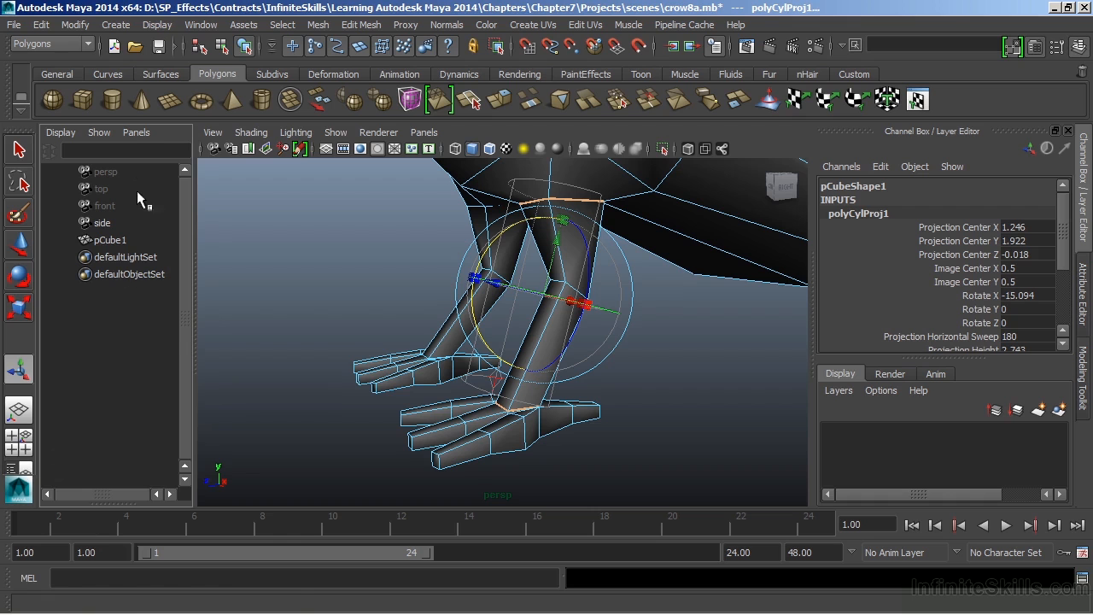
# Step: Replace the Outliner panel with the UV Texture Editor beside the leg view
pyautogui.click(135, 131)
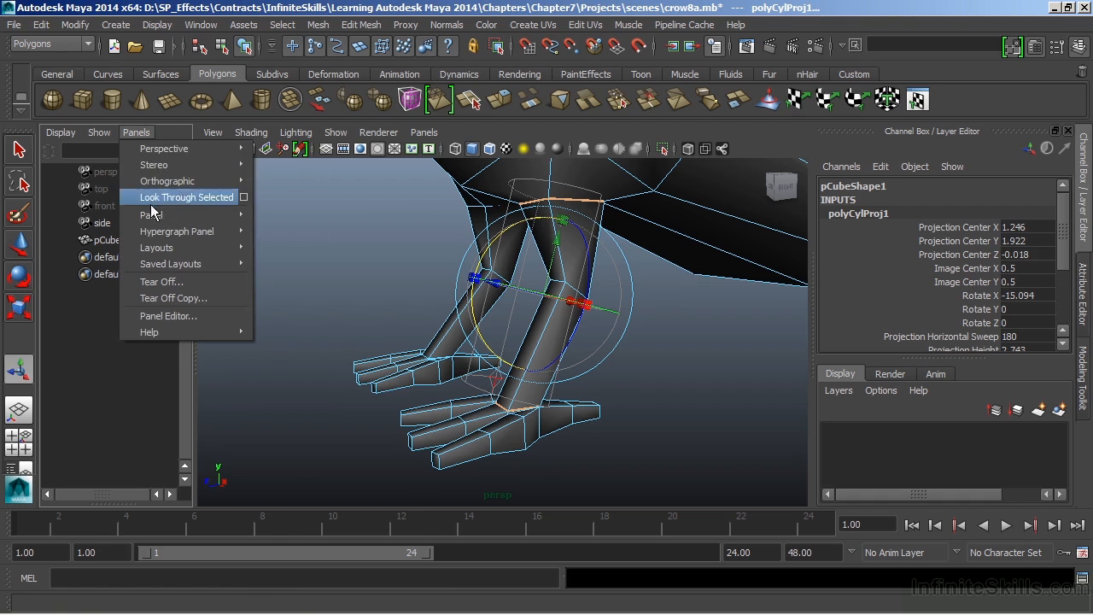
pyautogui.moveTo(151, 214)
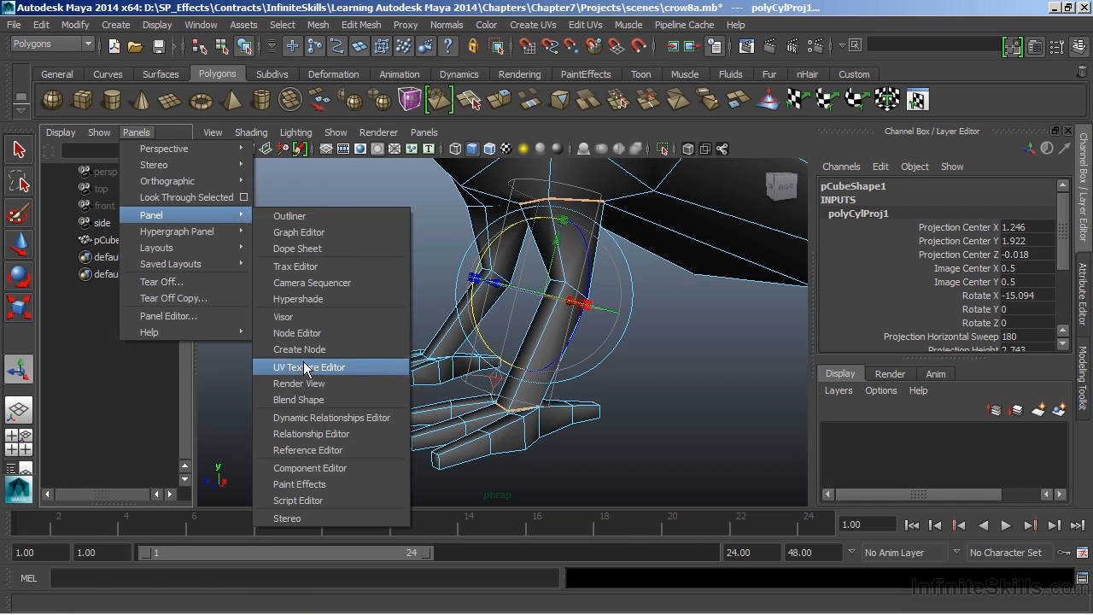
pyautogui.click(309, 367)
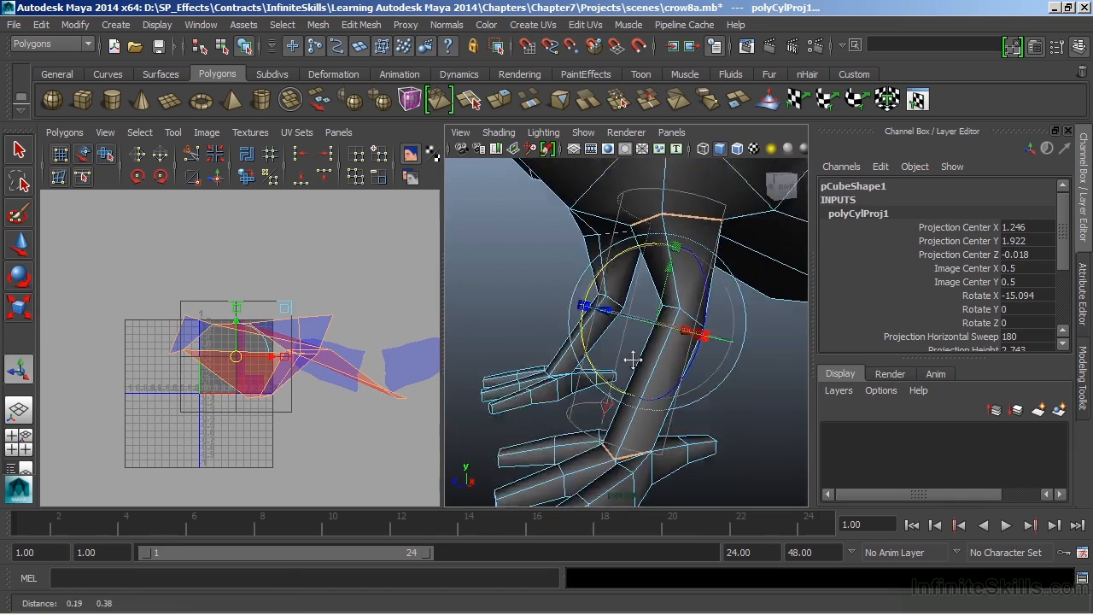
# Step: Reposition the cylindrical projection manipulator over the leg
pyautogui.moveTo(632, 359); pyautogui.dragTo(590, 308)
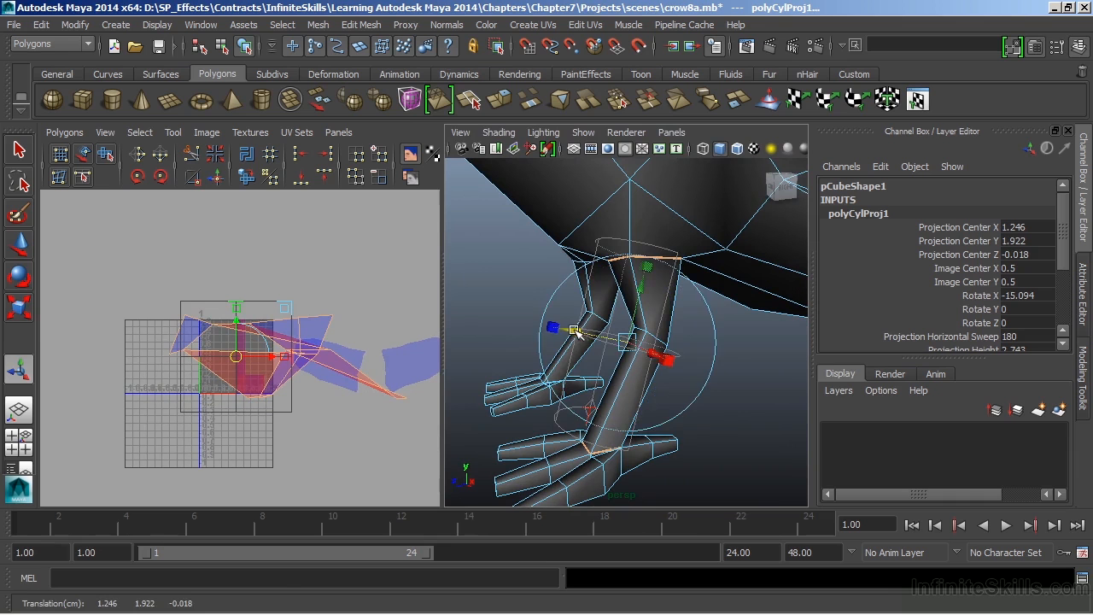
pyautogui.moveTo(575, 330); pyautogui.dragTo(592, 331)
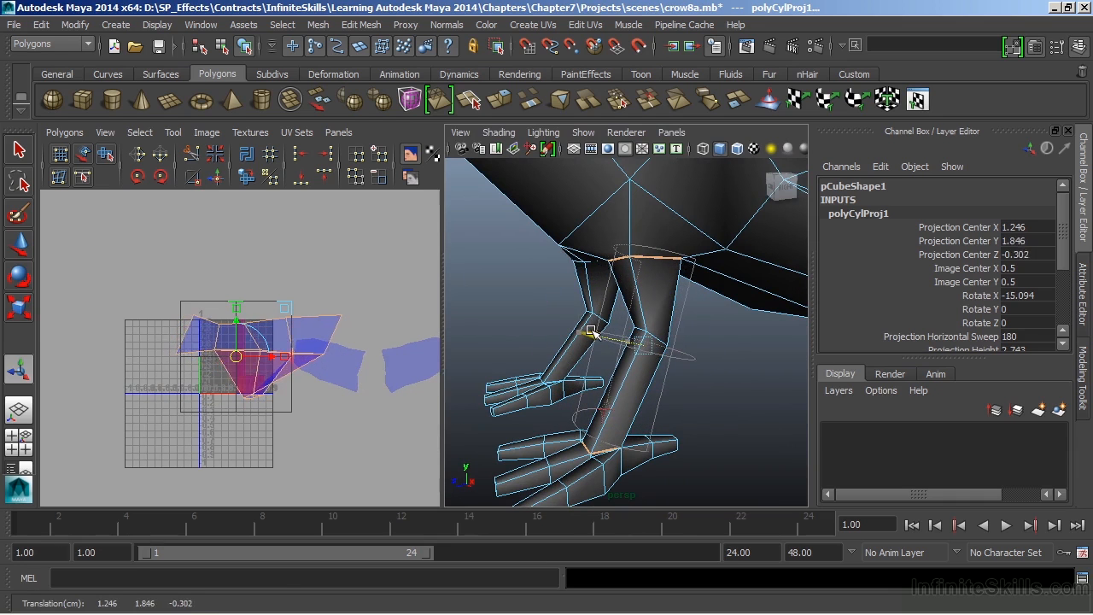
pyautogui.moveTo(592, 332); pyautogui.dragTo(602, 334)
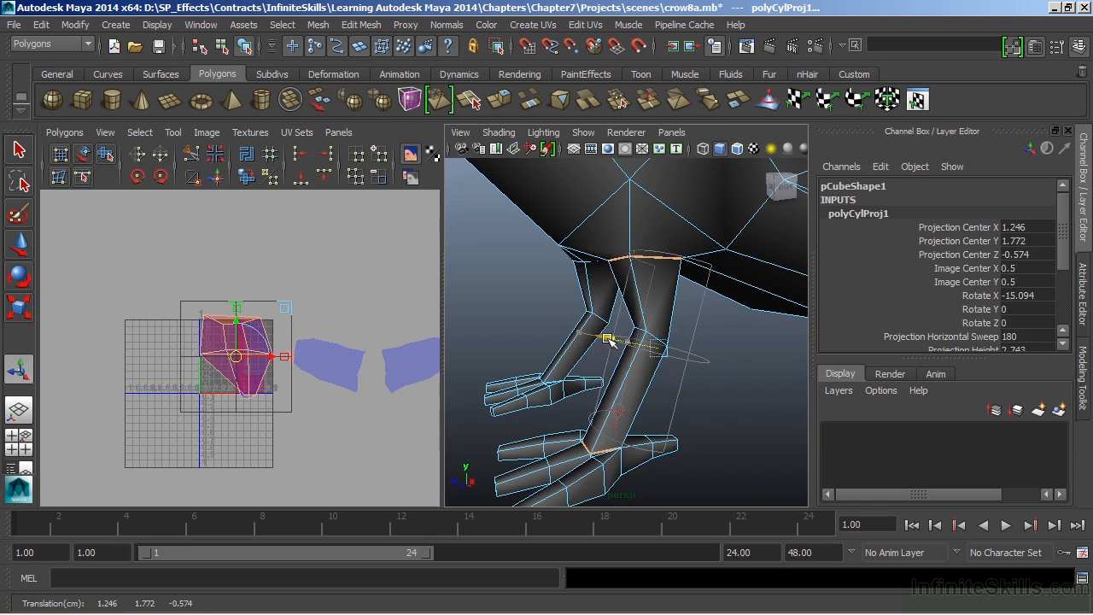
pyautogui.moveTo(607, 340); pyautogui.dragTo(658, 295)
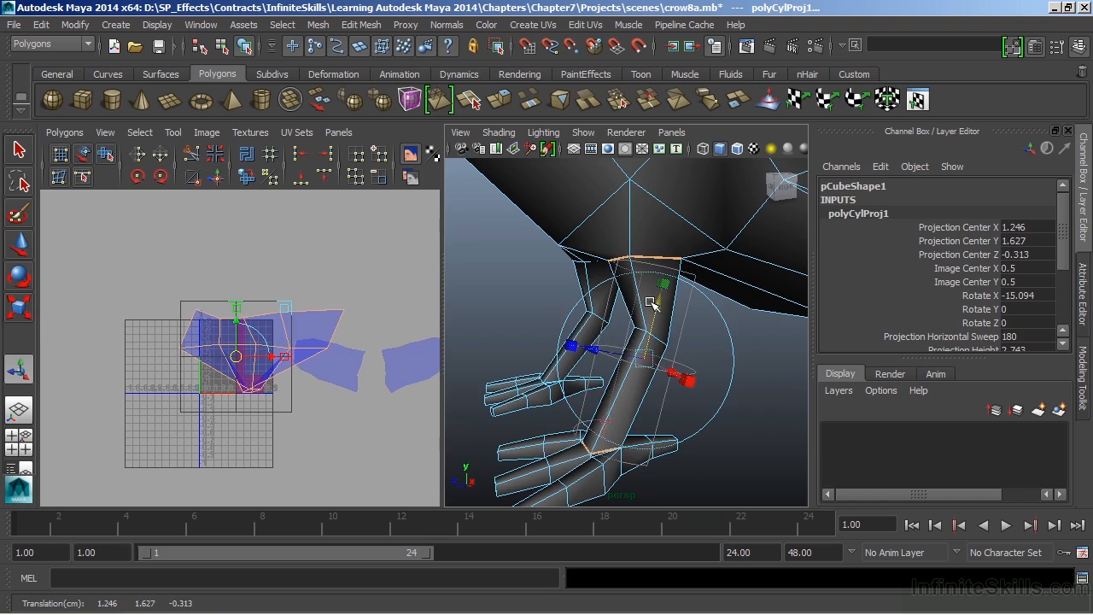
# Step: Rotate the projection around the toe to roughly -165, -9, -183 degrees
pyautogui.moveTo(653, 303); pyautogui.dragTo(640, 371)
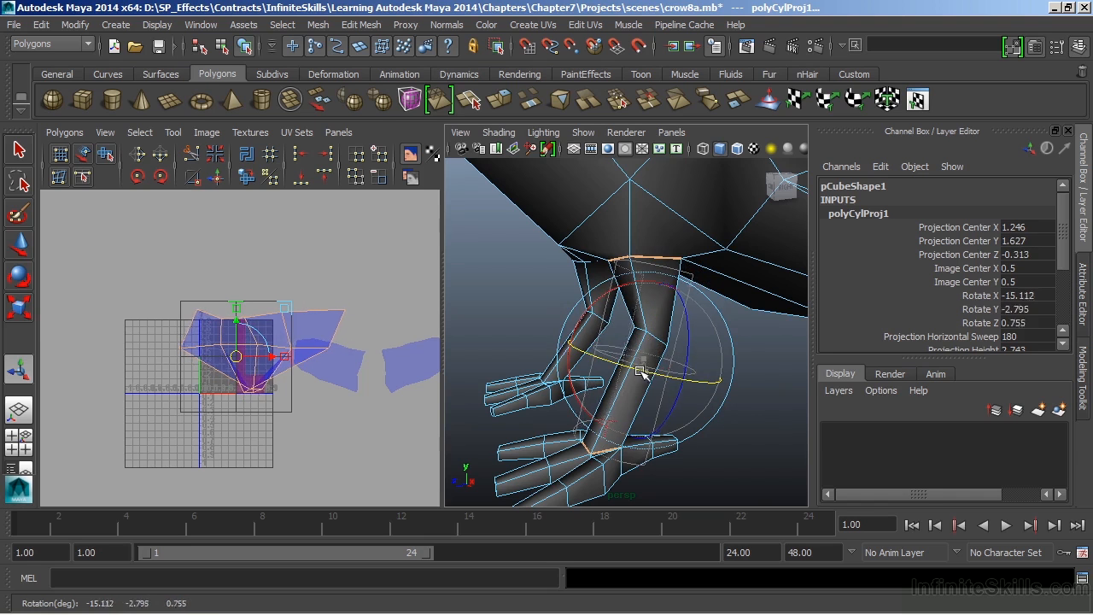
pyautogui.moveTo(640, 371); pyautogui.dragTo(717, 383)
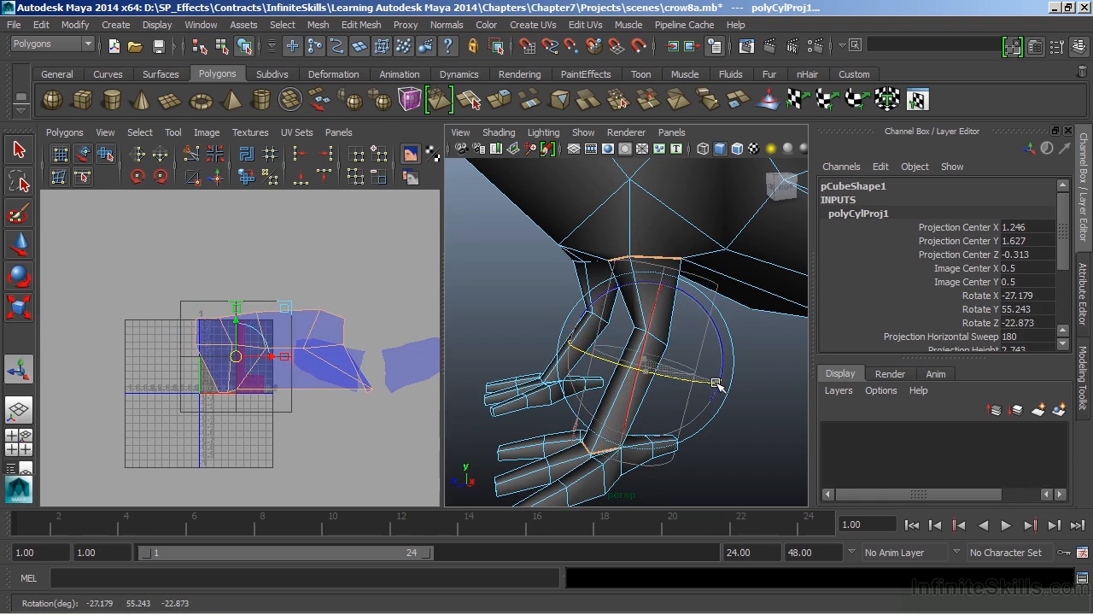
pyautogui.moveTo(716, 382); pyautogui.dragTo(731, 386)
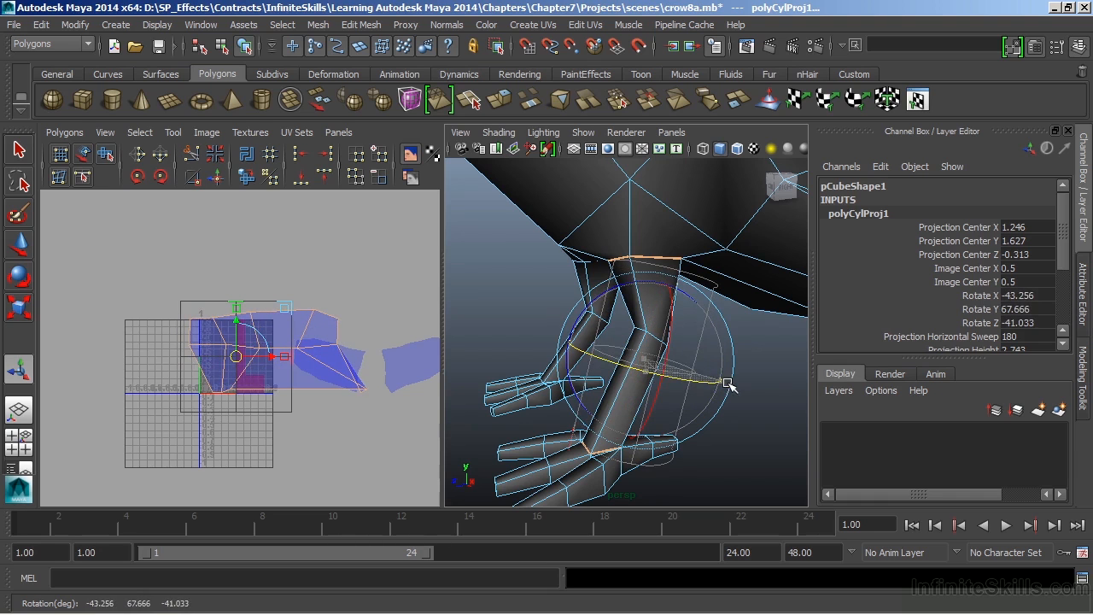
pyautogui.moveTo(731, 387); pyautogui.dragTo(653, 373)
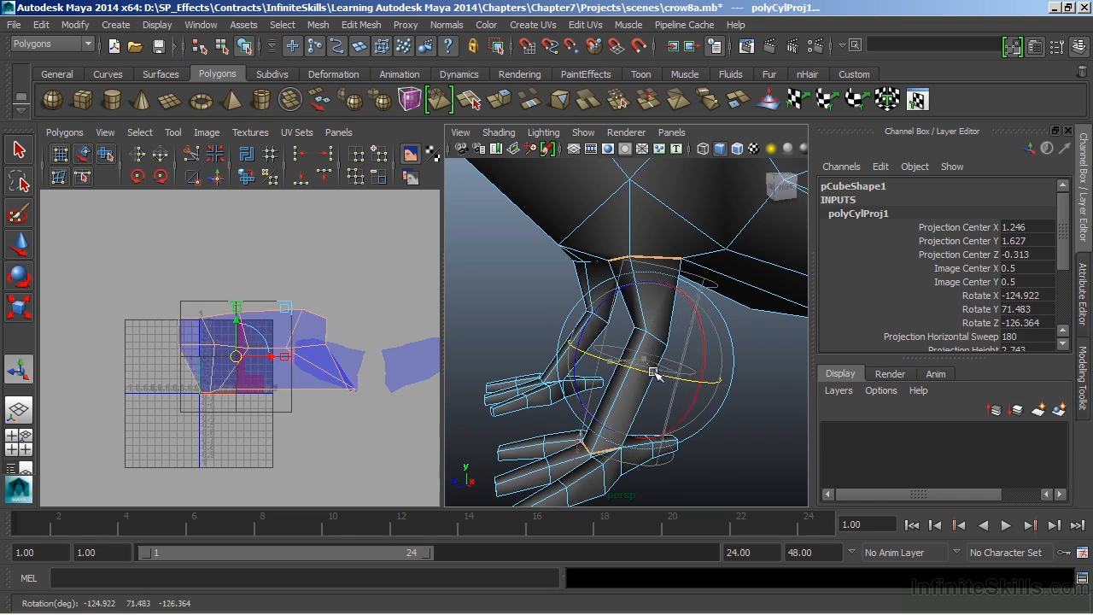
pyautogui.moveTo(653, 376); pyautogui.dragTo(726, 393)
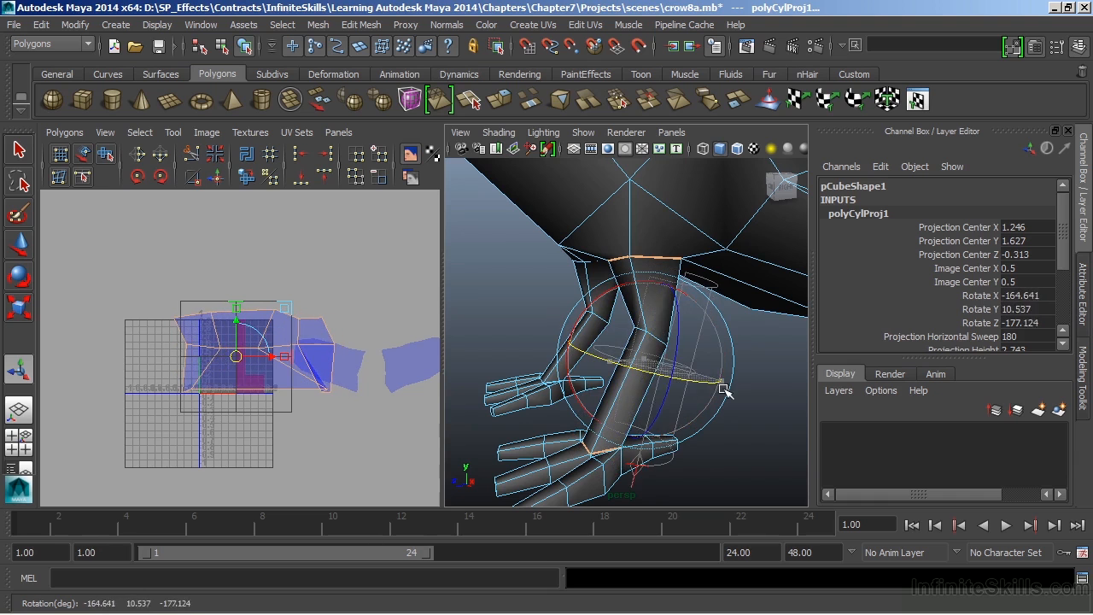
pyautogui.moveTo(721, 388); pyautogui.dragTo(611, 361)
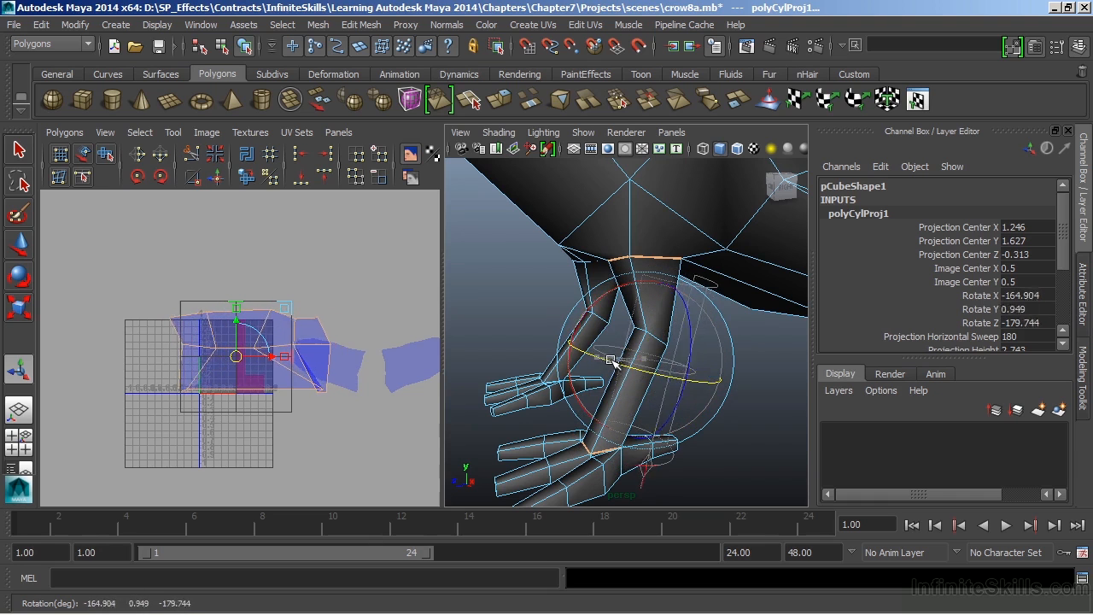
pyautogui.moveTo(610, 358); pyautogui.dragTo(683, 382)
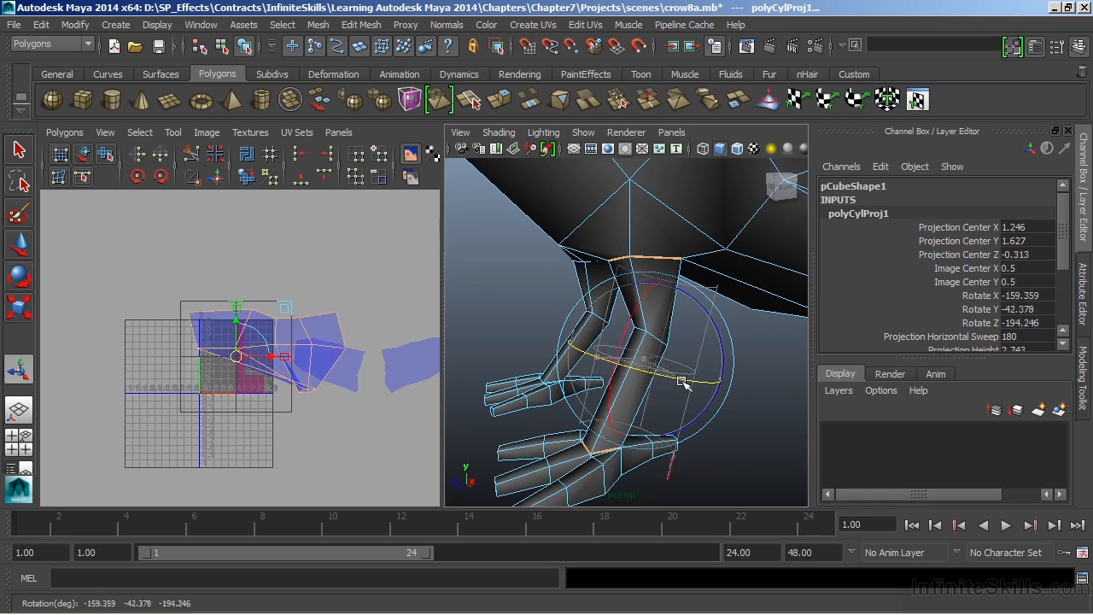
pyautogui.moveTo(684, 382); pyautogui.dragTo(627, 382)
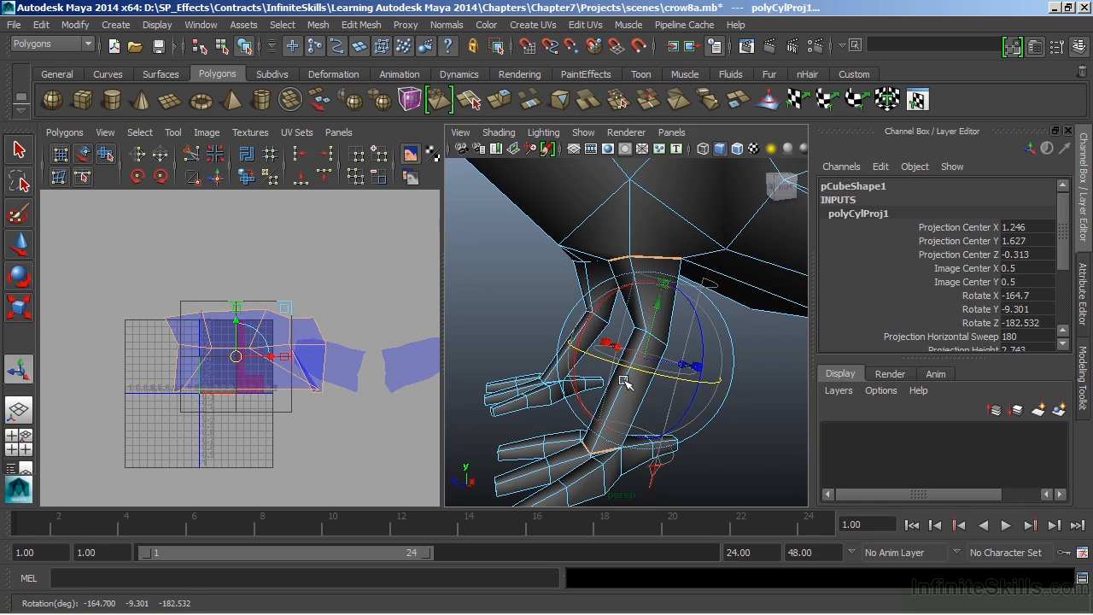
pyautogui.click(625, 382)
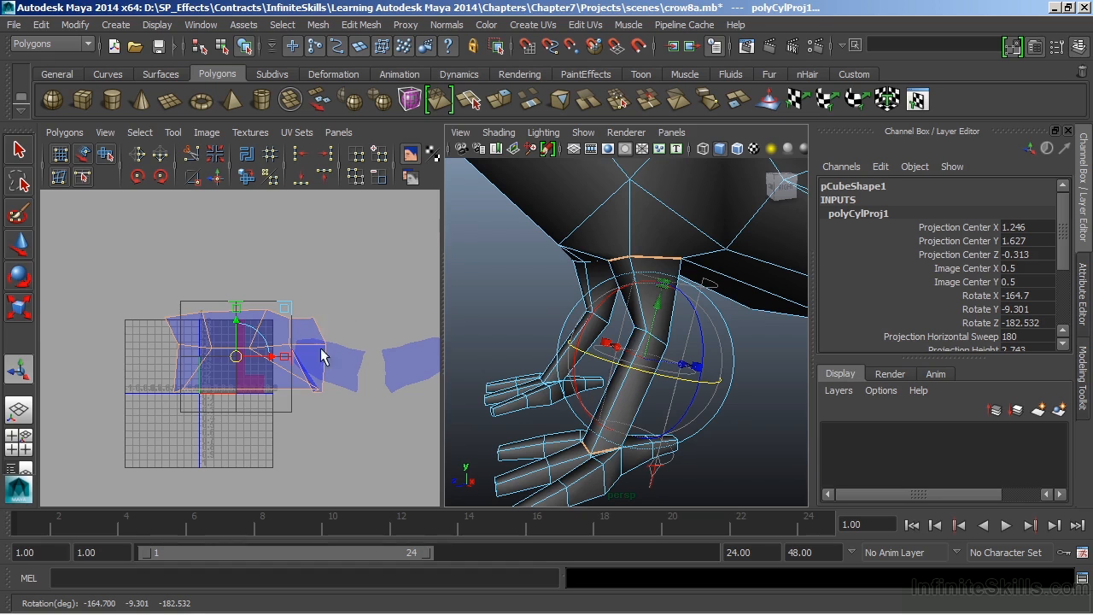
pyautogui.moveTo(312, 357)
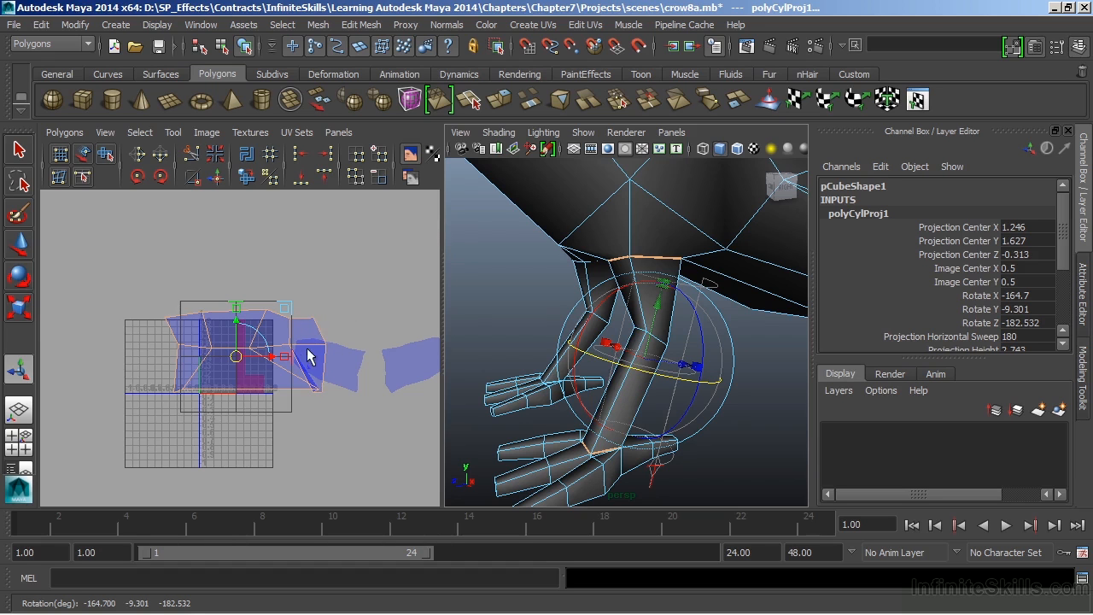
pyautogui.moveTo(172, 367)
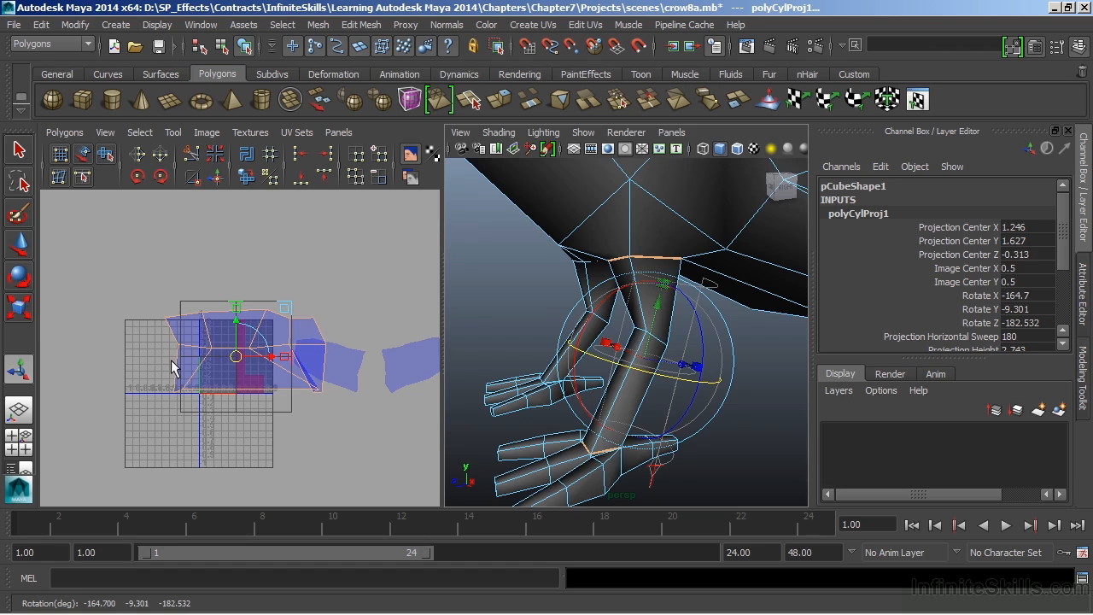
pyautogui.moveTo(188, 368)
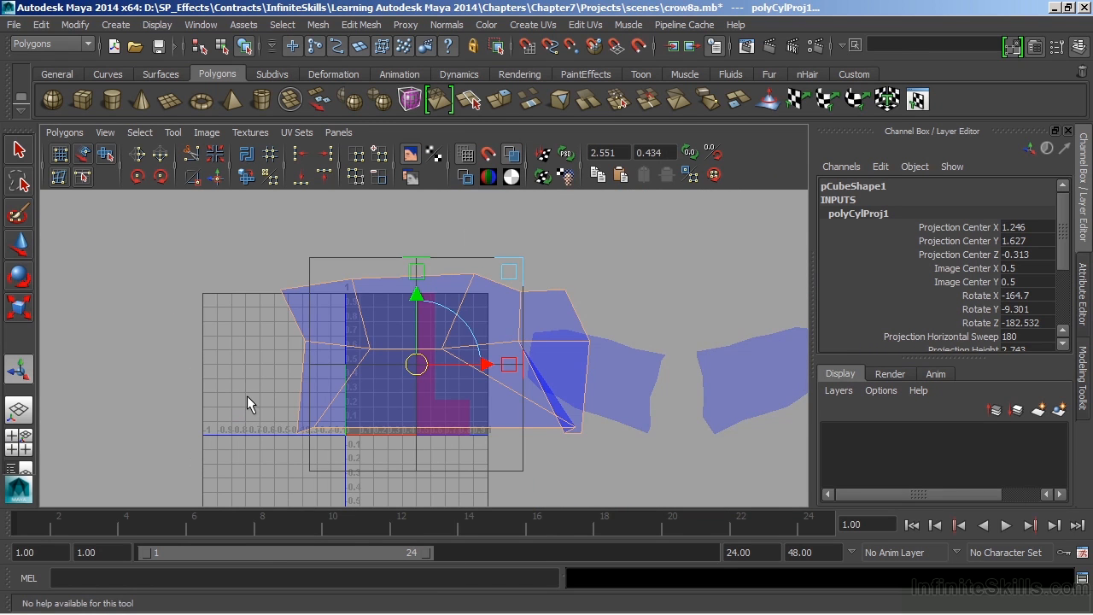
pyautogui.moveTo(264, 279)
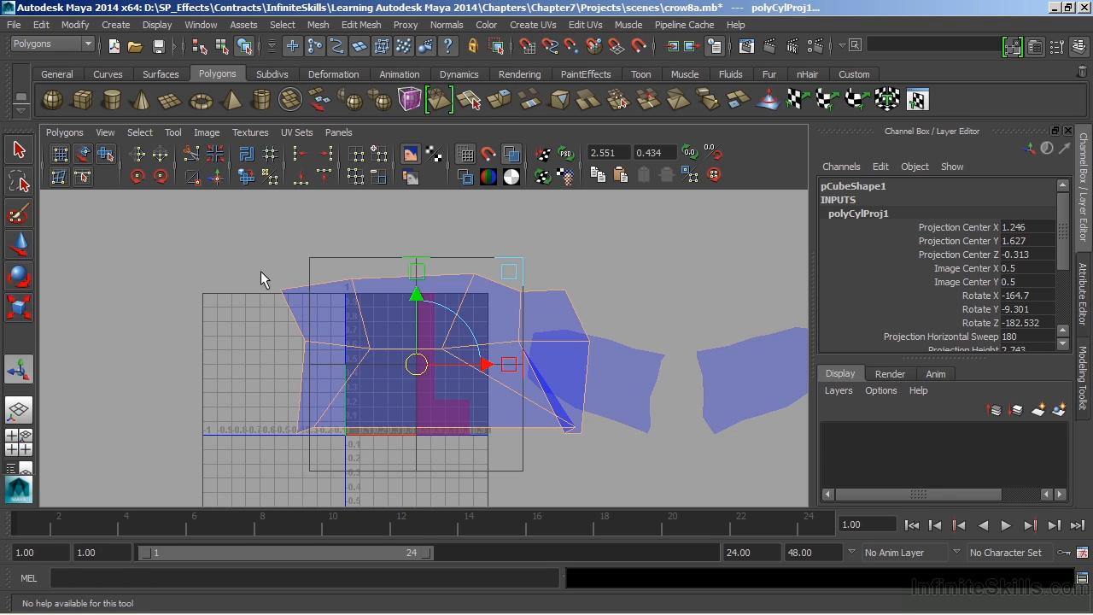
pyautogui.moveTo(286, 308)
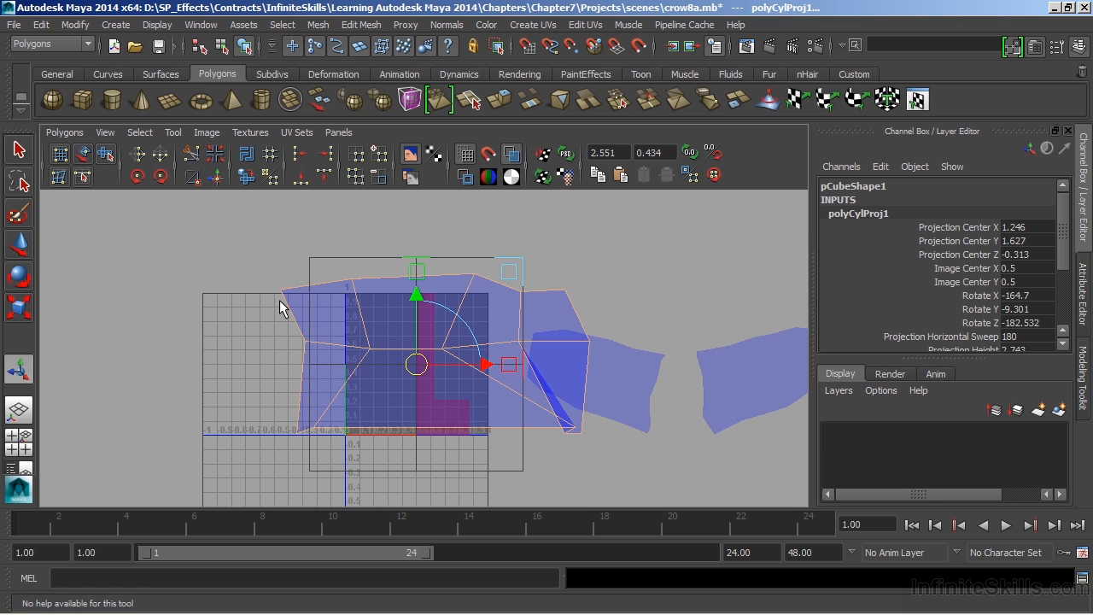
pyautogui.moveTo(288, 309)
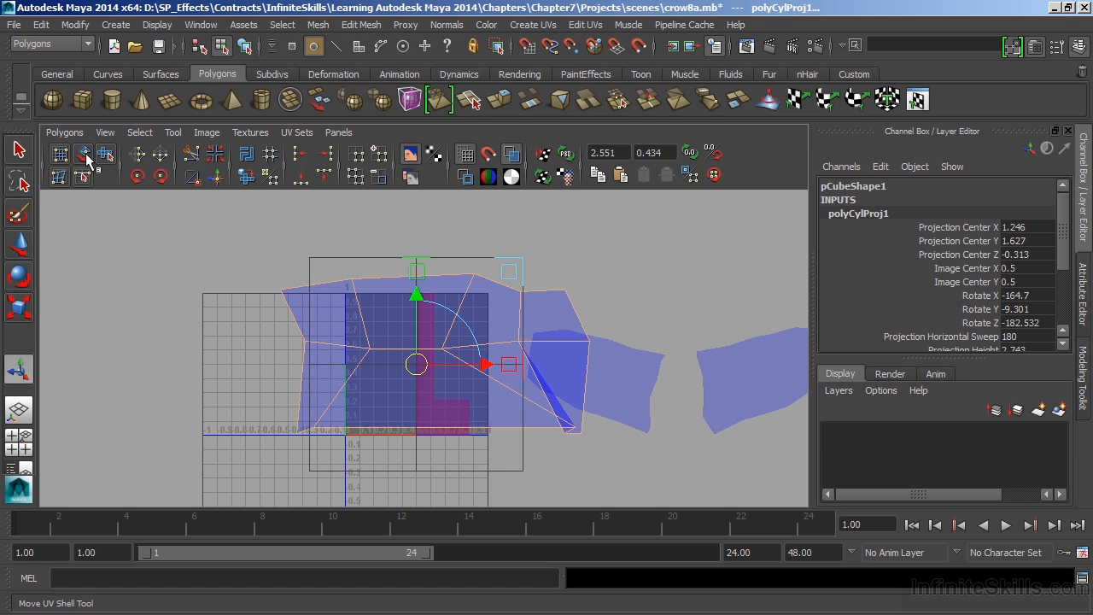
pyautogui.moveTo(83, 160)
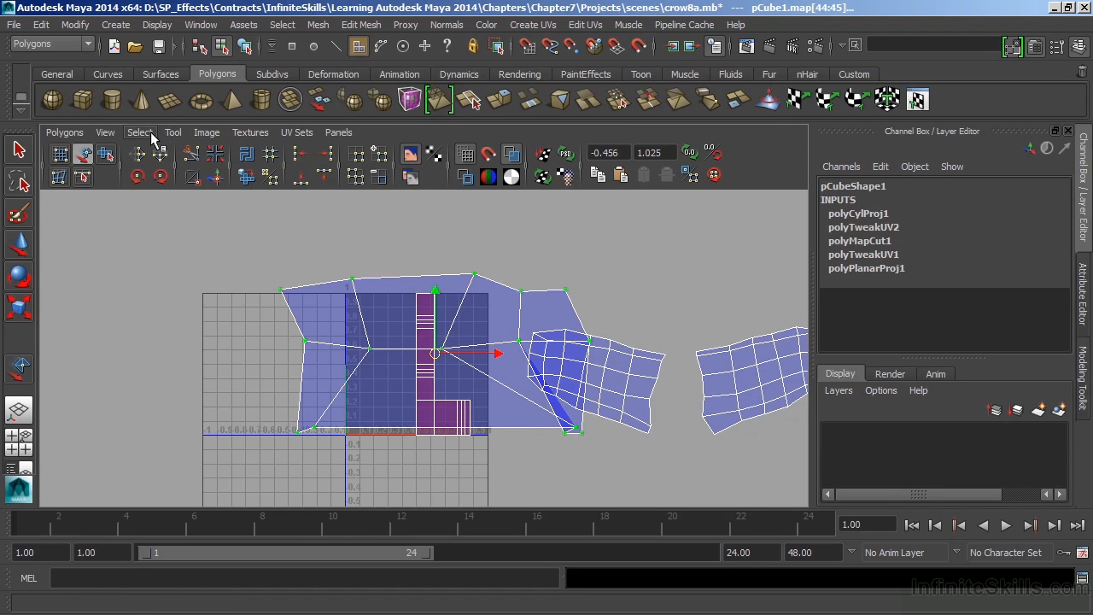
# Step: Drag the leg's UV shell above the texture grid, away from the other shells
pyautogui.click(139, 131)
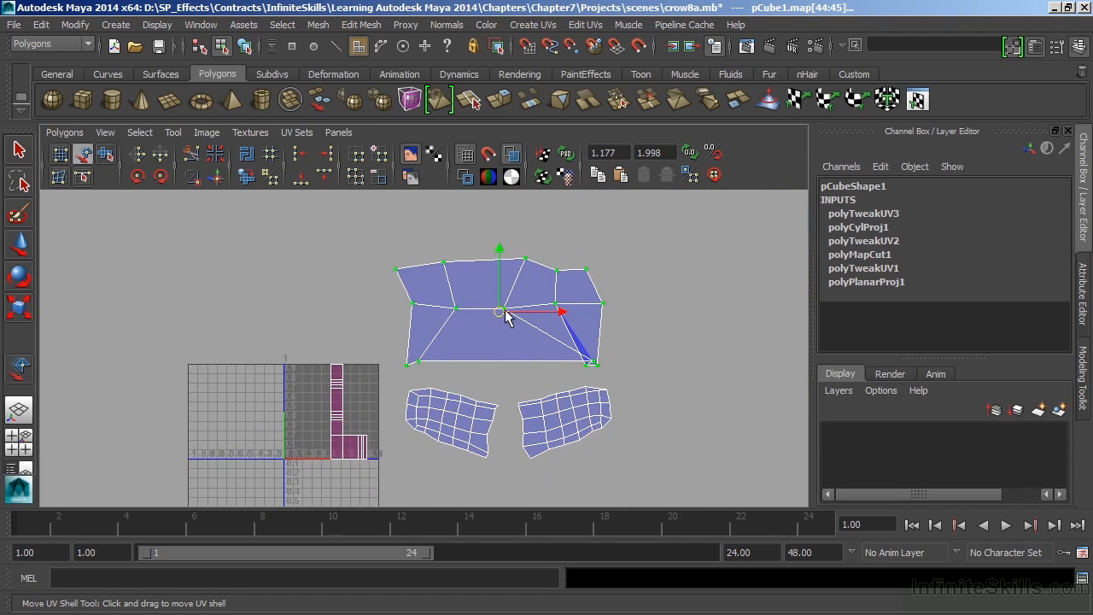
pyautogui.moveTo(498, 311); pyautogui.dragTo(591, 252)
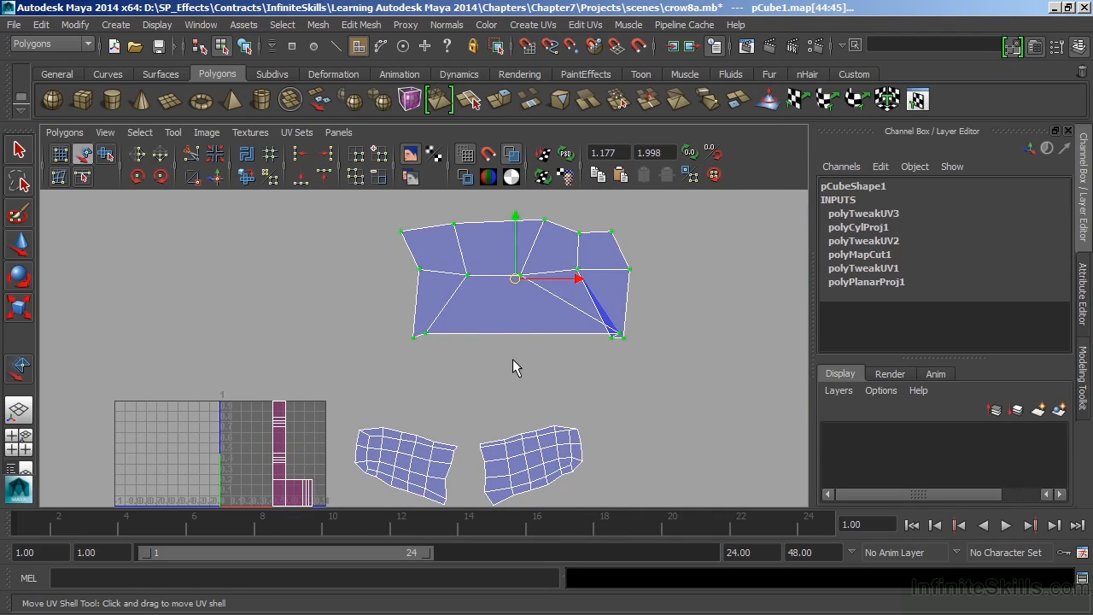
pyautogui.moveTo(525, 357)
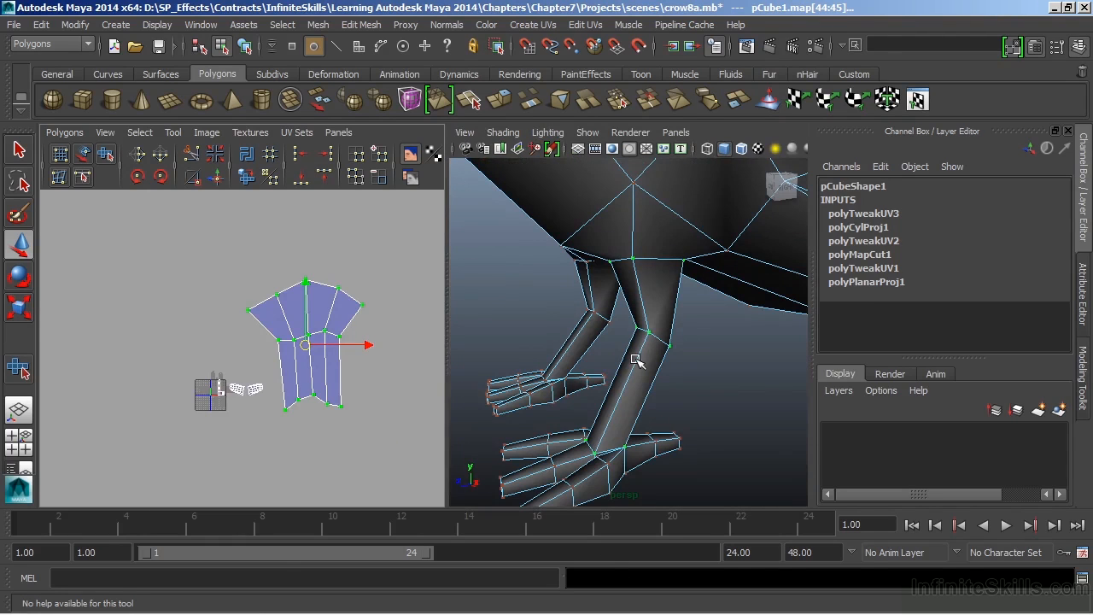
# Step: Enter Face mode and tumble the view to the back toe's tip faces
pyautogui.rightClick(624, 367)
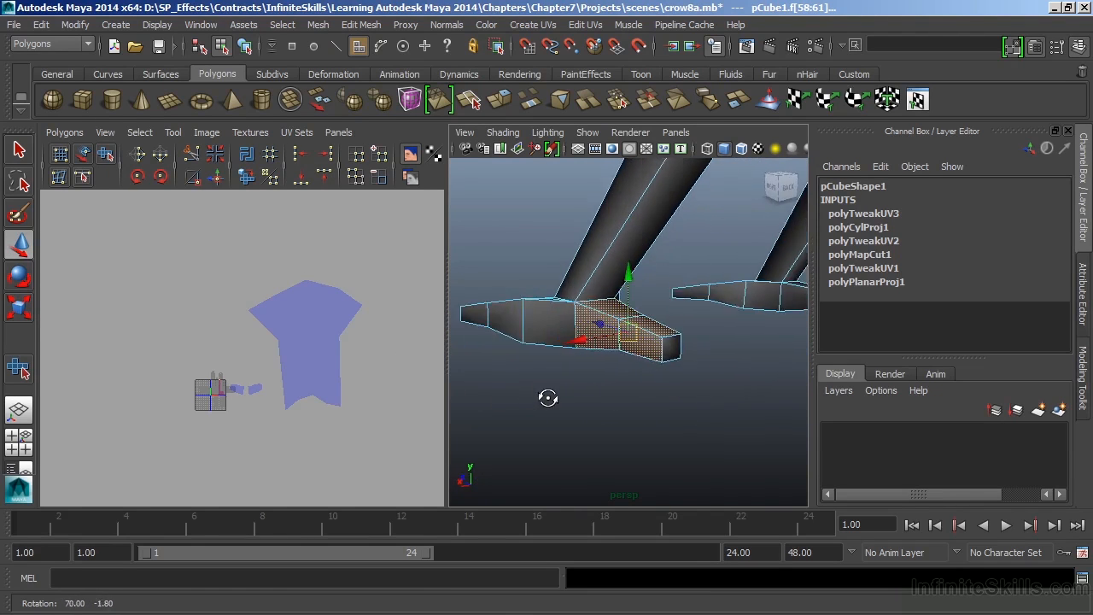
pyautogui.moveTo(548, 398); pyautogui.dragTo(541, 404)
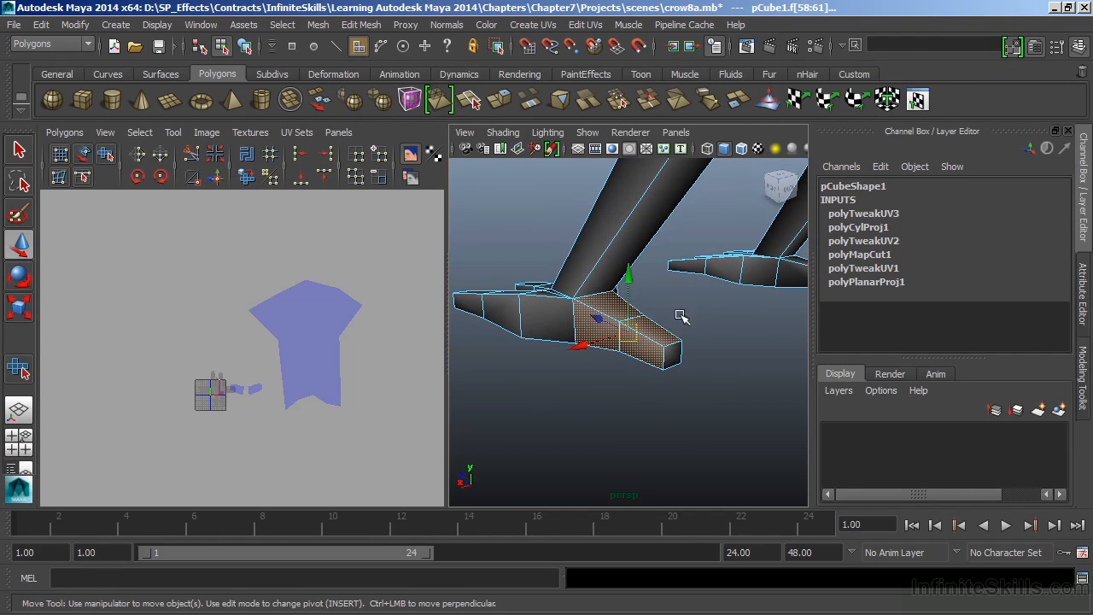
pyautogui.moveTo(687, 427)
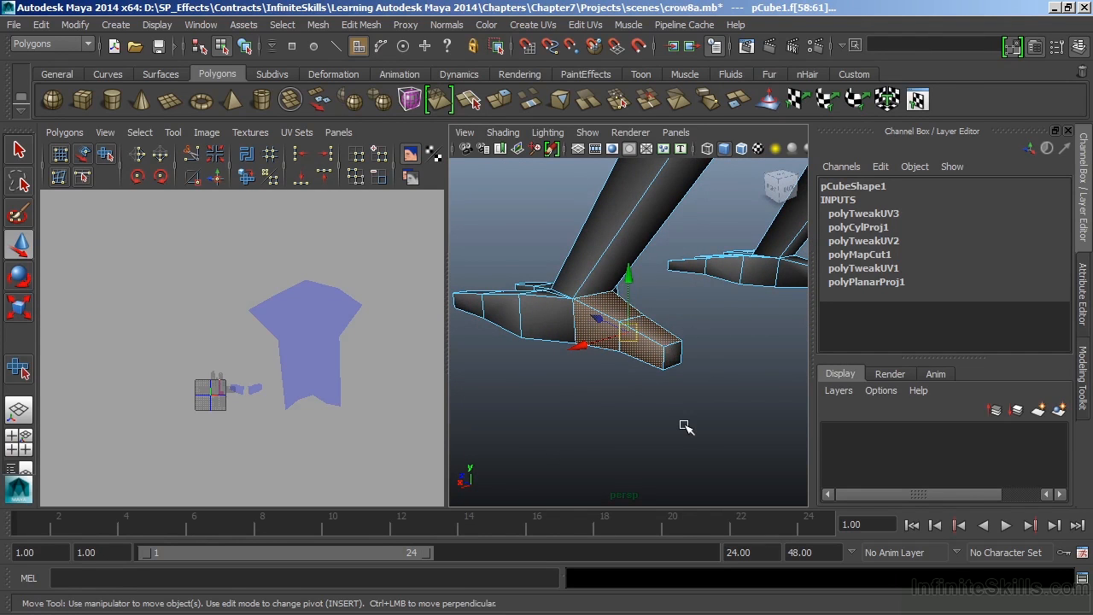
pyautogui.moveTo(688, 423)
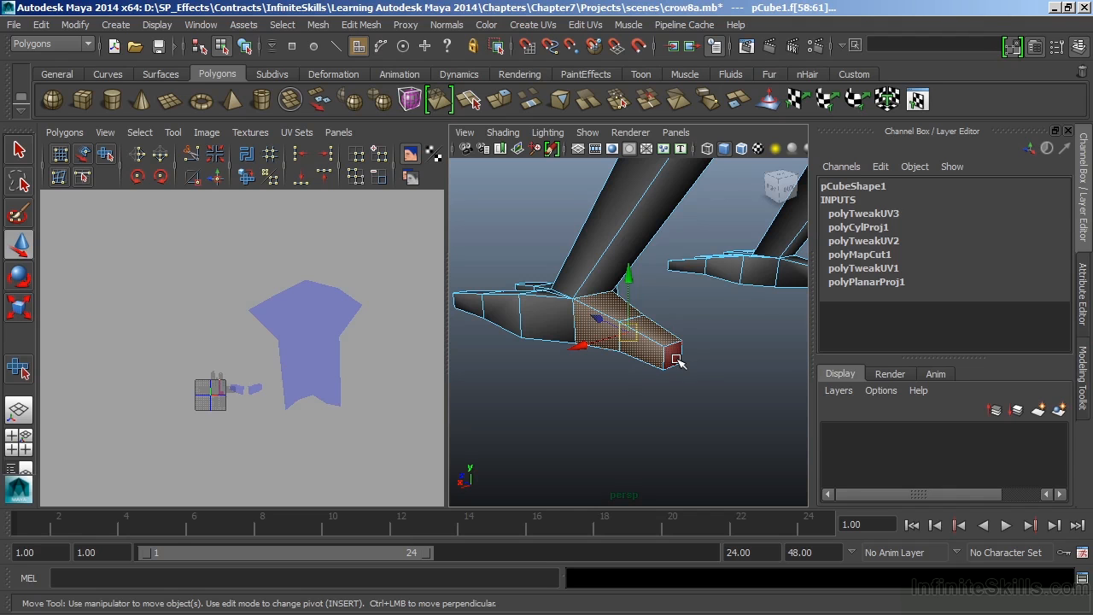
# Step: Apply a cylindrical UV projection to the selected toe faces
pyautogui.click(532, 24)
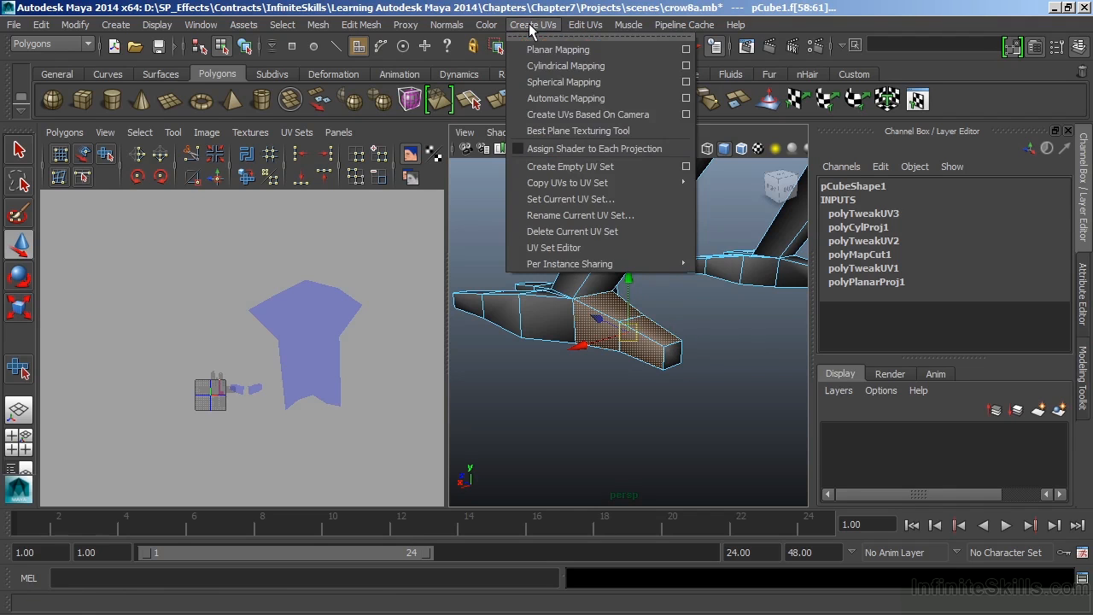
pyautogui.click(565, 66)
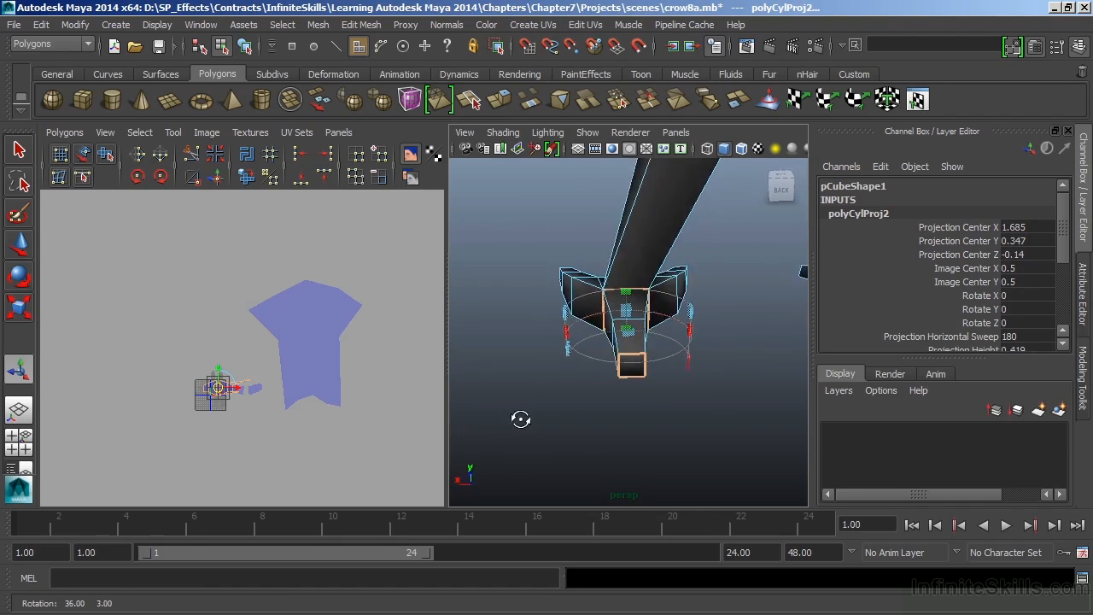
pyautogui.moveTo(521, 419); pyautogui.dragTo(613, 421)
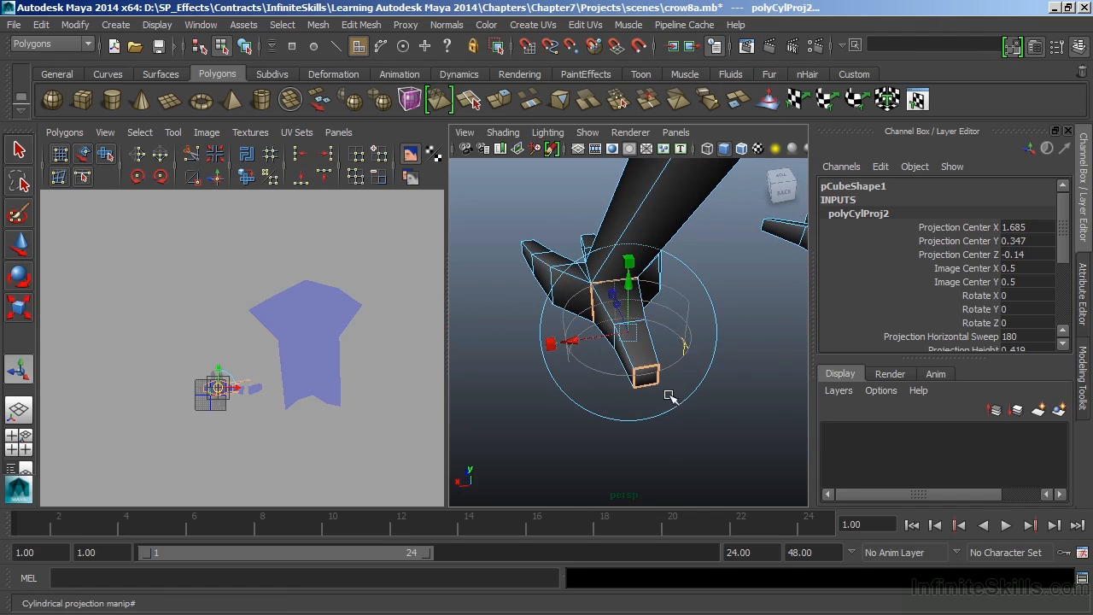
pyautogui.moveTo(671, 397); pyautogui.dragTo(728, 459)
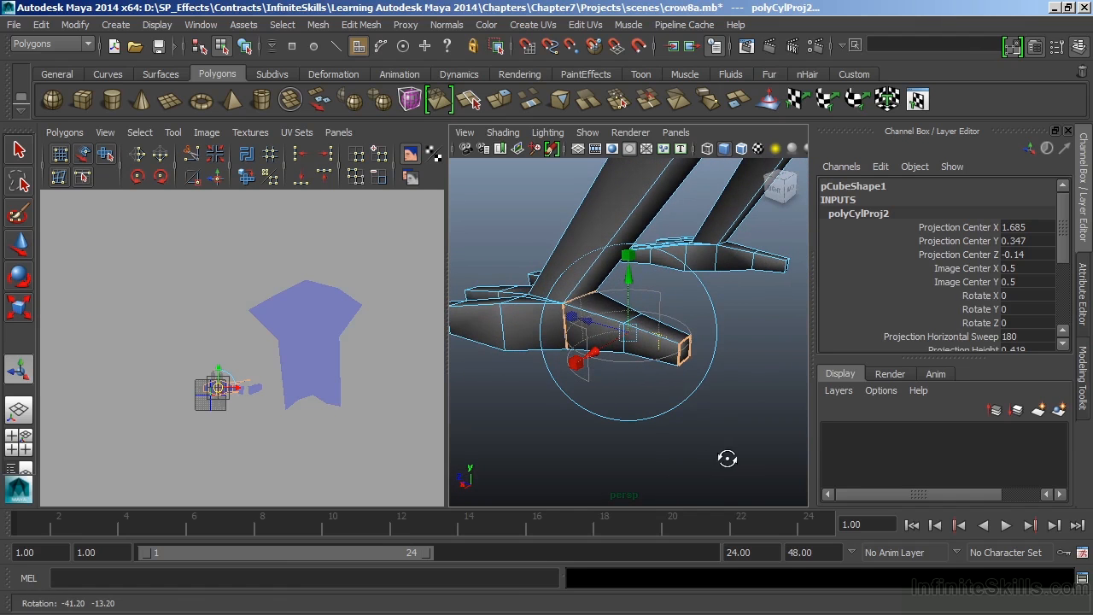
pyautogui.moveTo(720, 336)
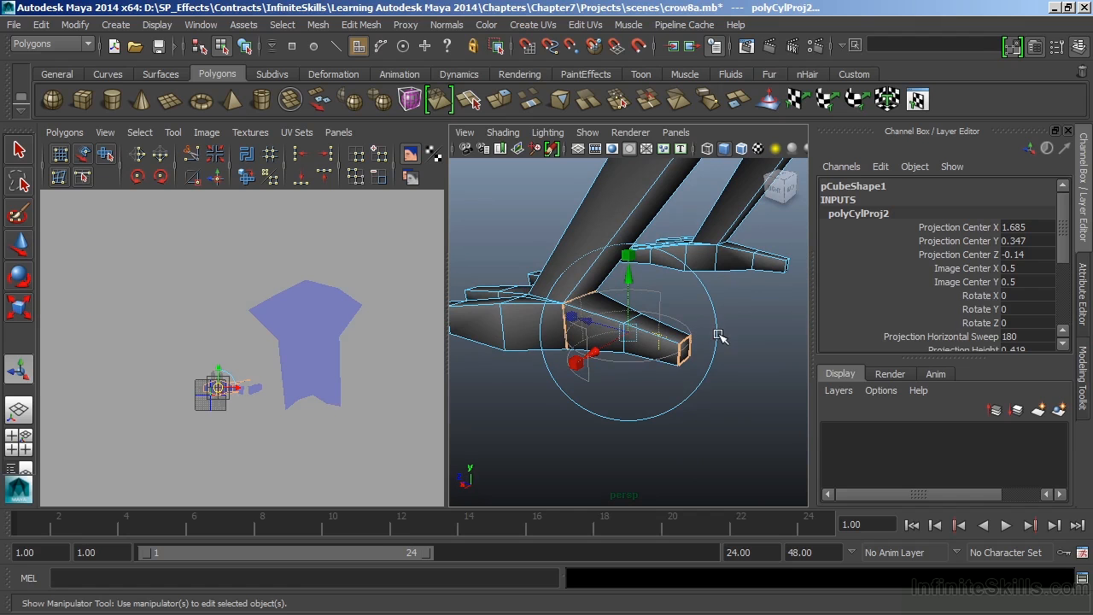
# Step: Rotate the toe's projection to -90 degrees on X
pyautogui.moveTo(719, 333); pyautogui.dragTo(670, 273)
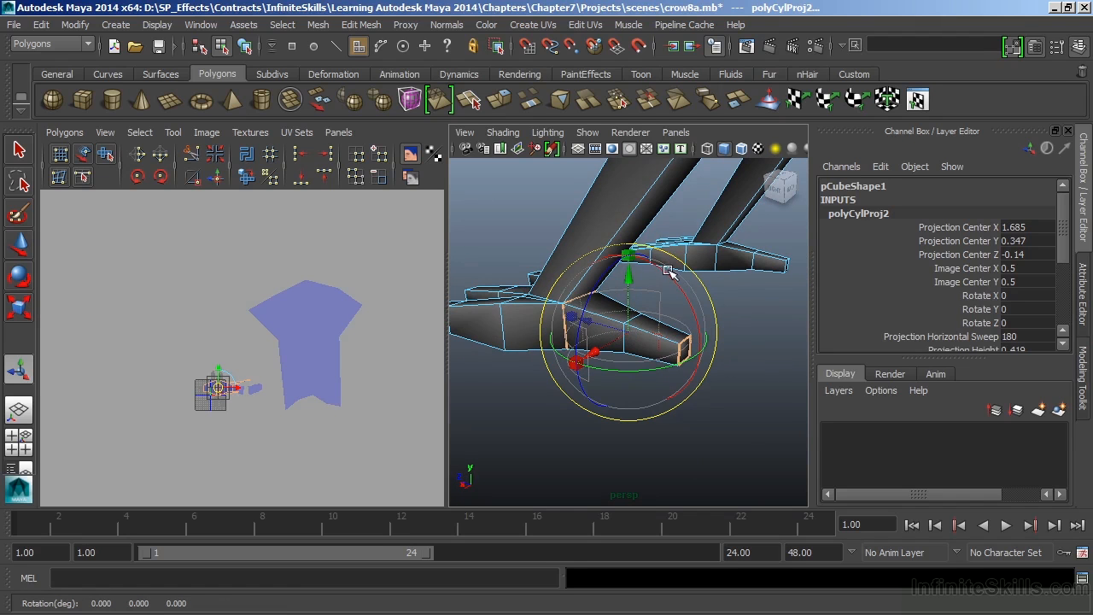
pyautogui.moveTo(671, 272); pyautogui.dragTo(733, 378)
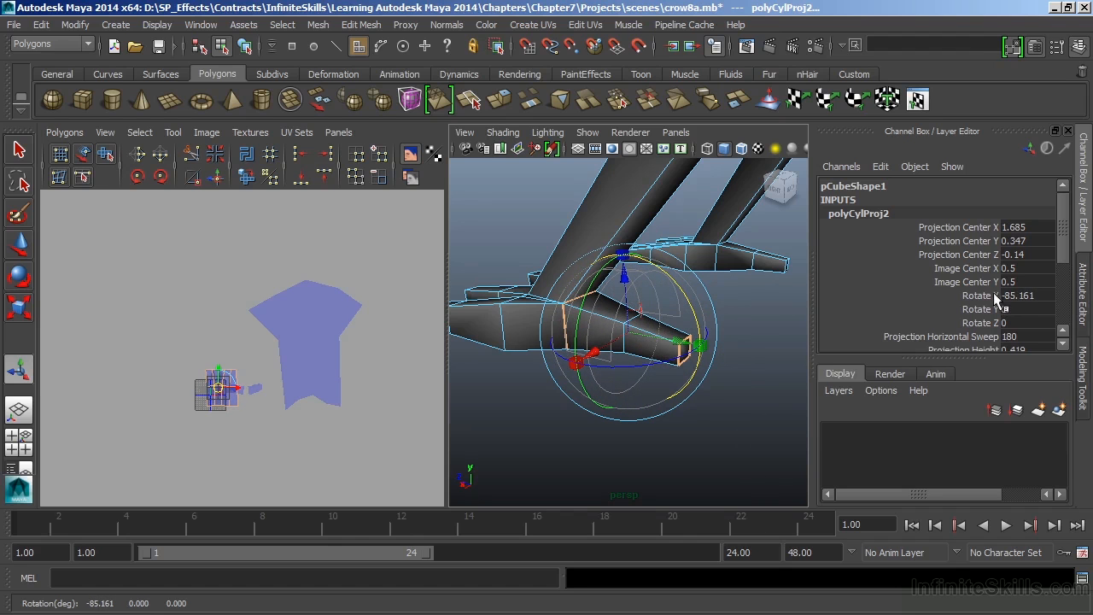
pyautogui.click(1016, 295)
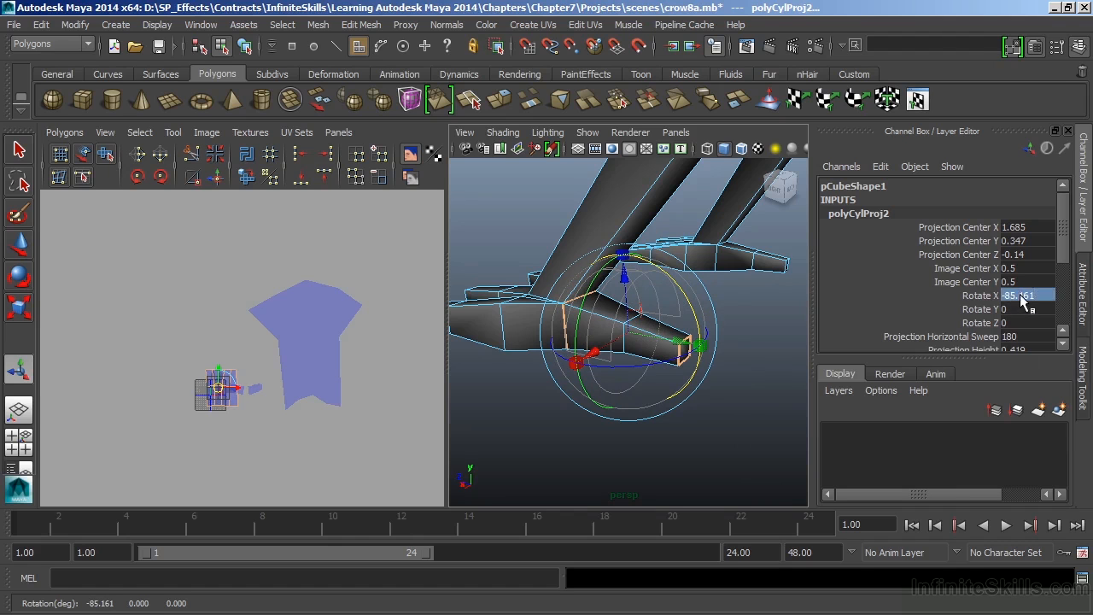
pyautogui.write('-90')
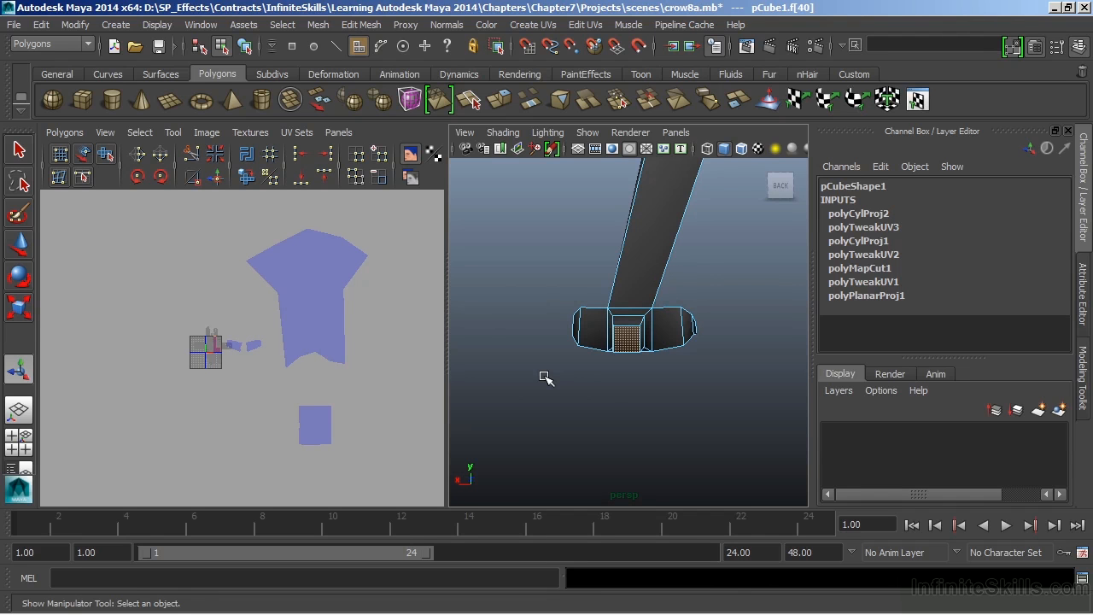
# Step: Planar-map the toe's end cap along Z and reposition its UV shell
pyautogui.click(533, 24)
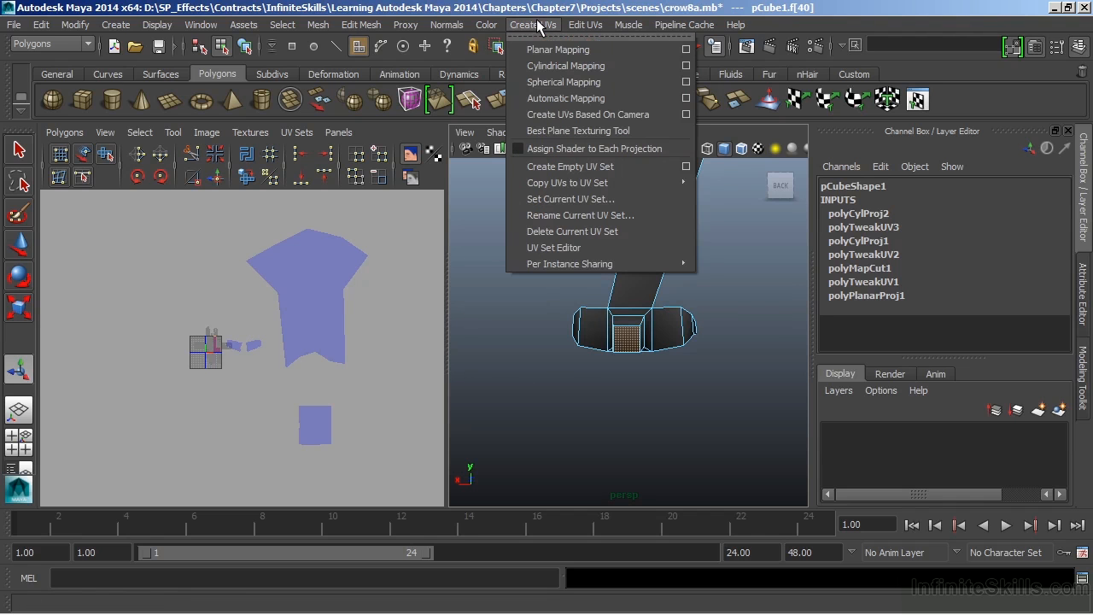
pyautogui.moveTo(558, 50)
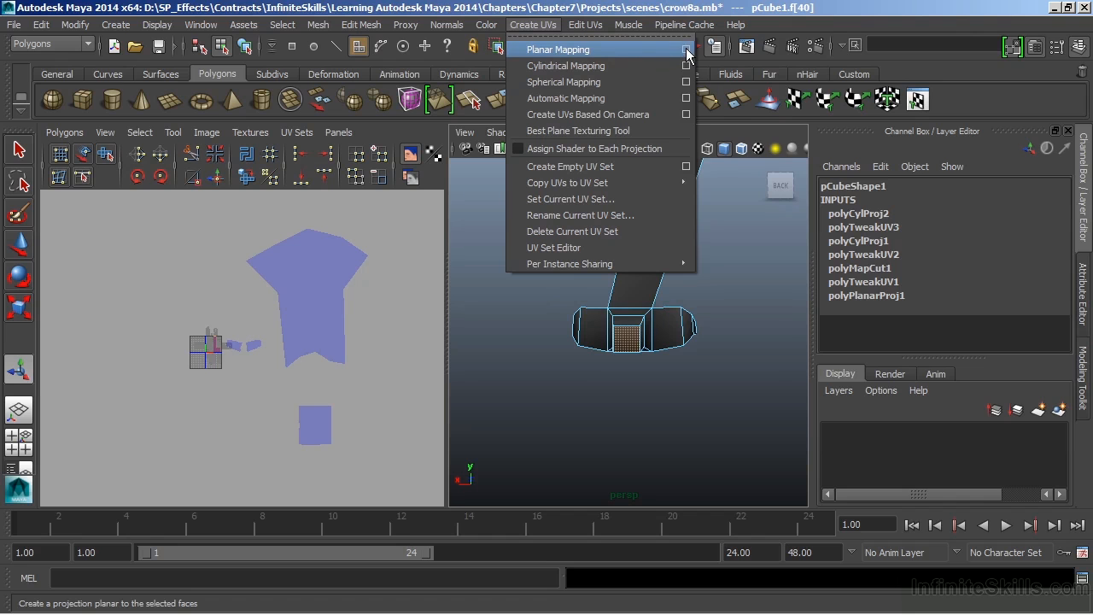
pyautogui.click(687, 49)
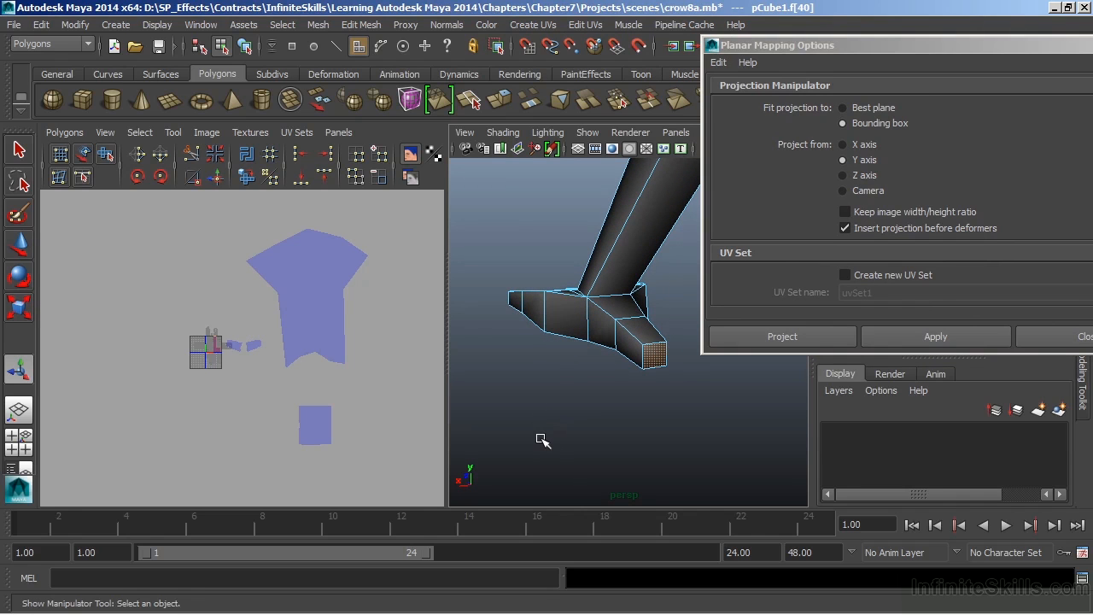
pyautogui.moveTo(541, 440)
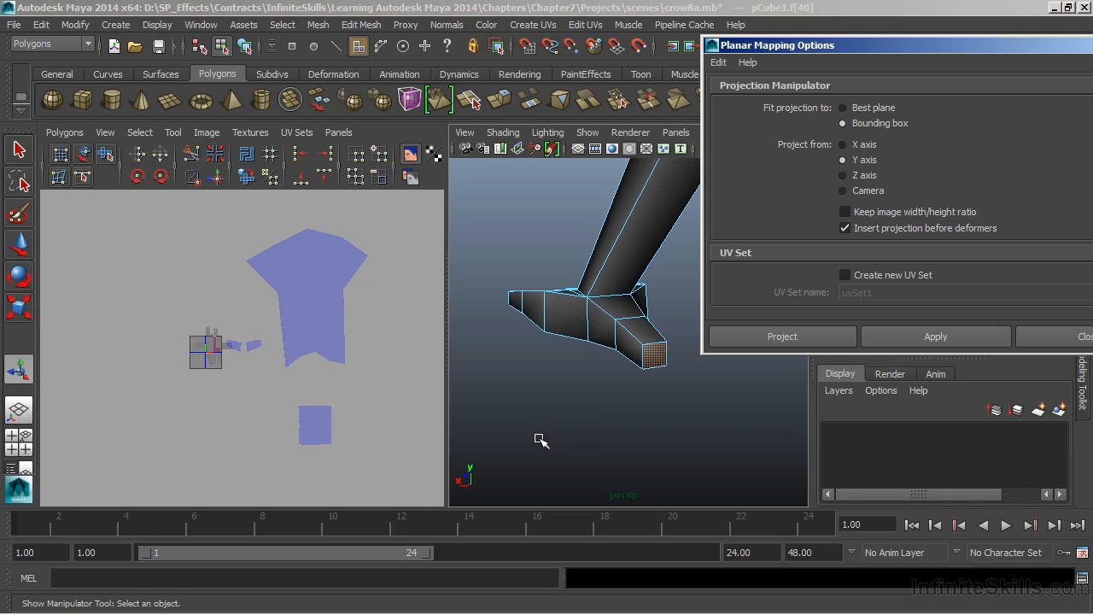
pyautogui.moveTo(760, 408)
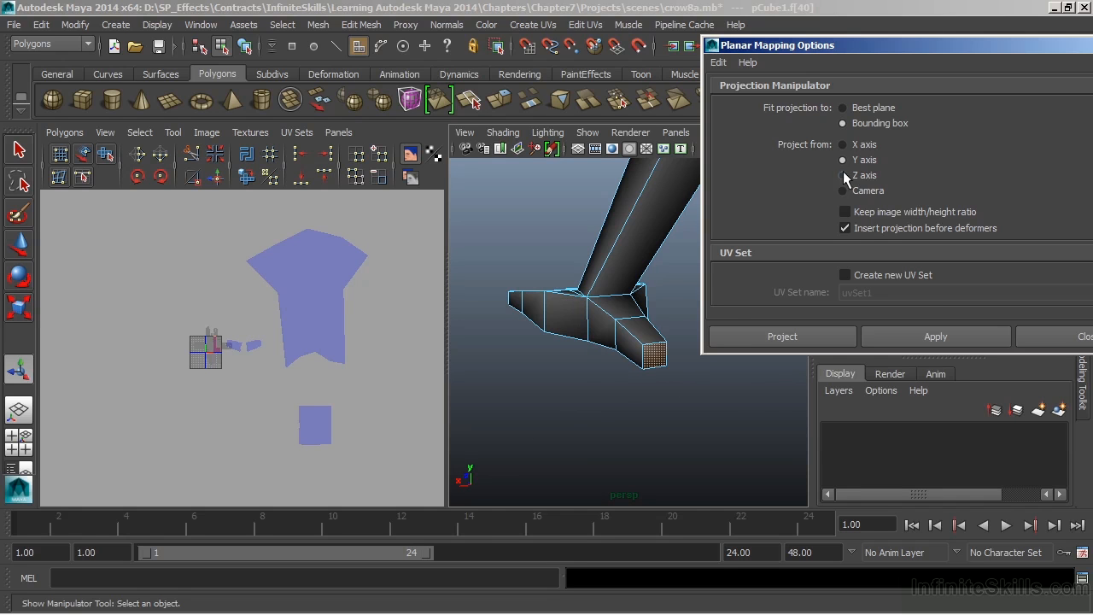
pyautogui.click(844, 175)
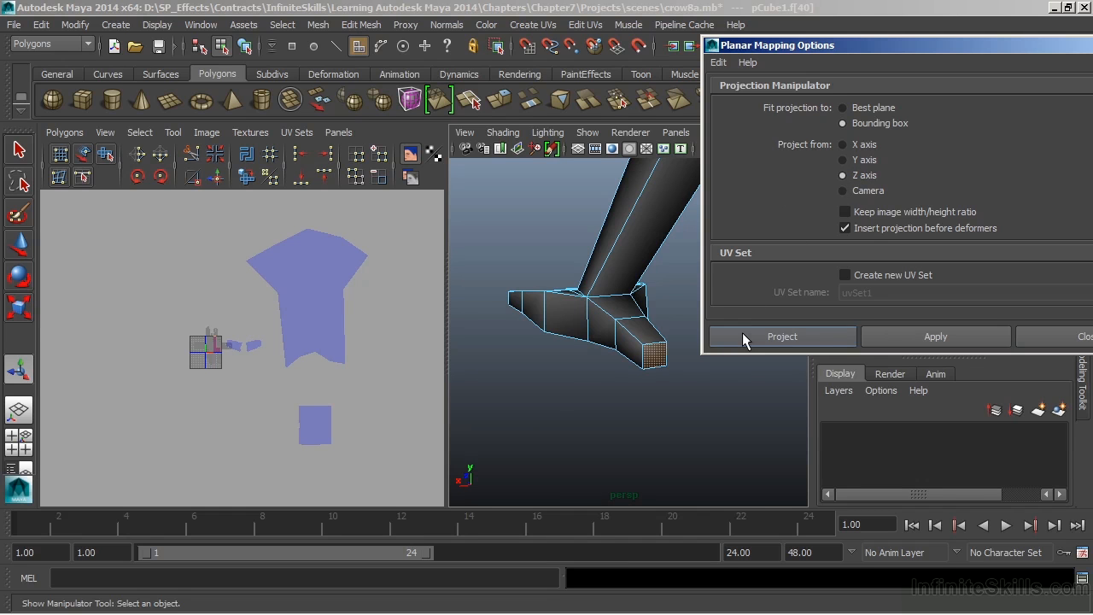
pyautogui.click(781, 335)
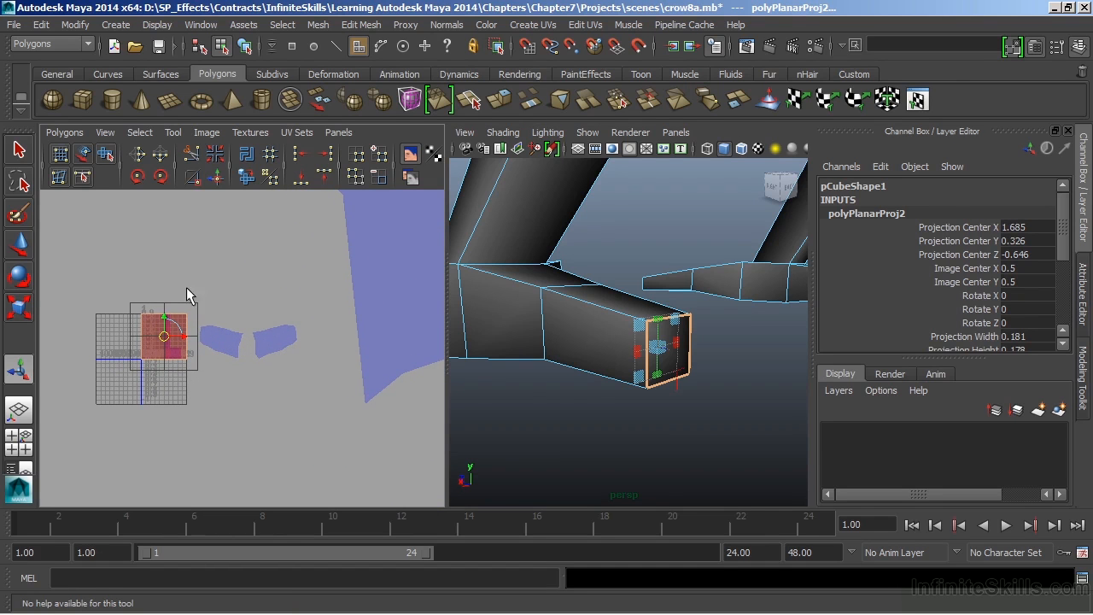
pyautogui.moveTo(158, 338); pyautogui.dragTo(359, 465)
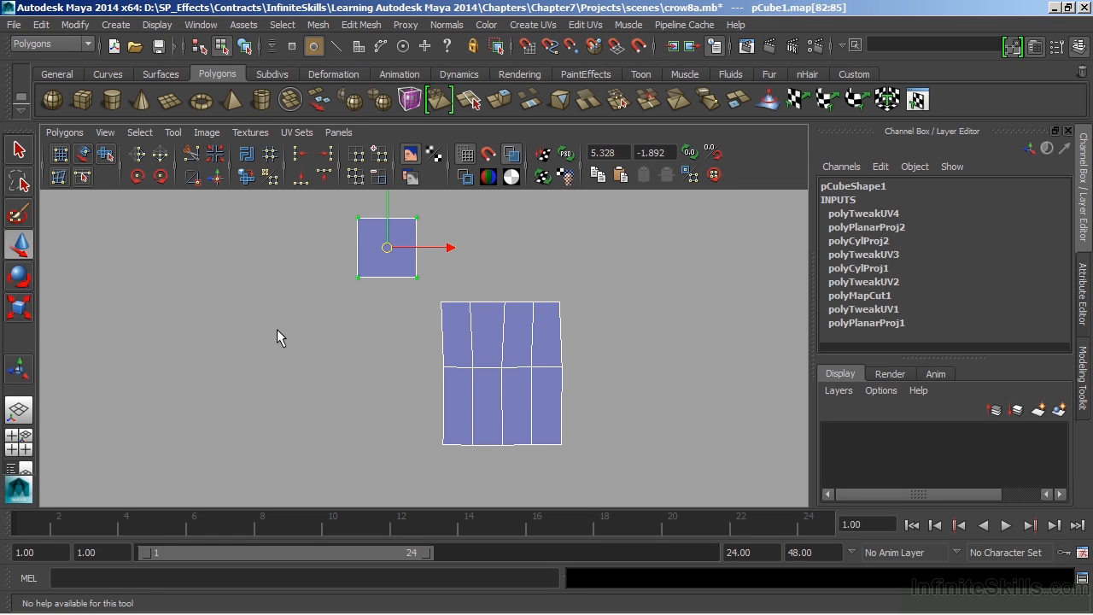
pyautogui.moveTo(250, 344)
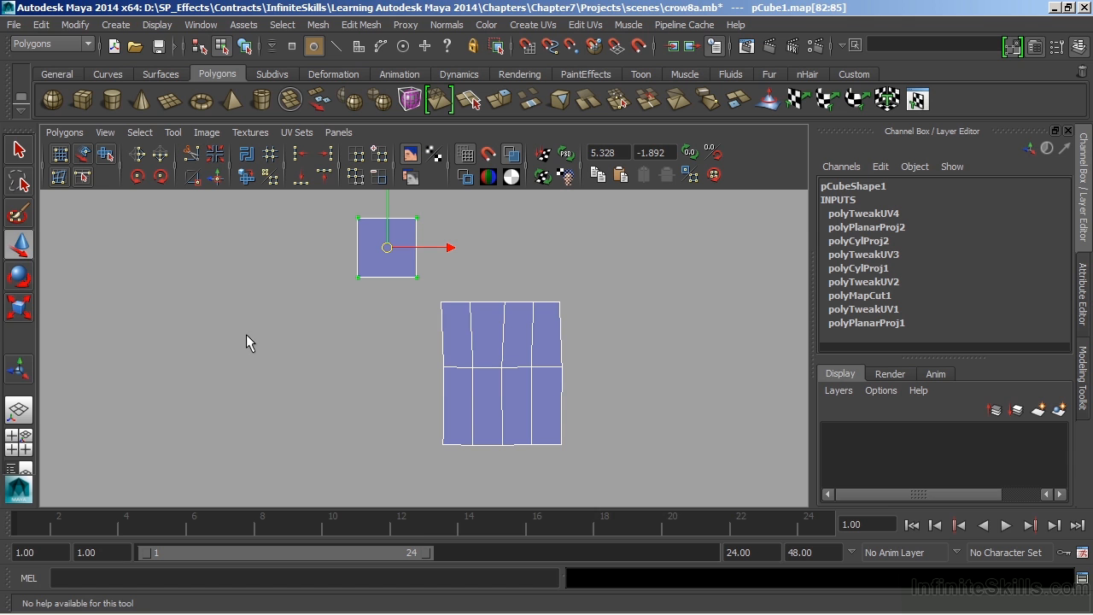
pyautogui.click(19, 369)
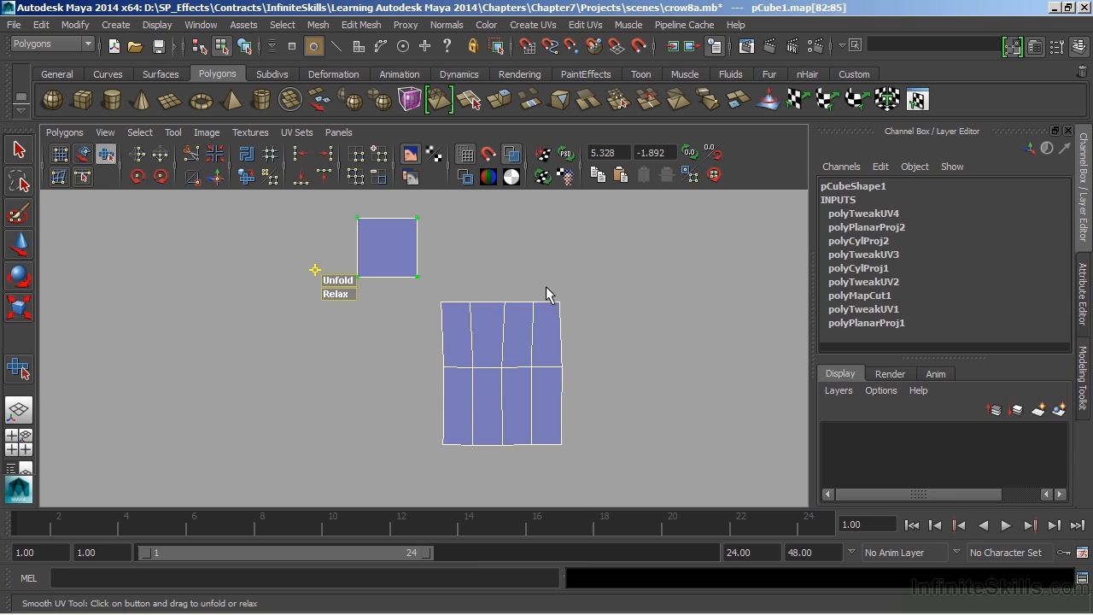
pyautogui.moveTo(442, 266)
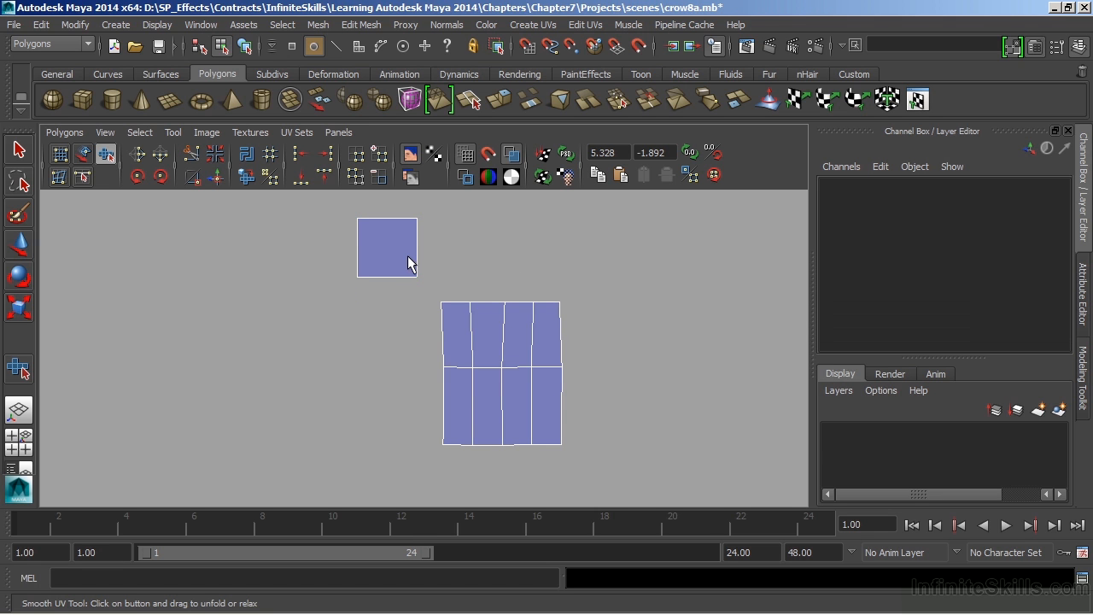
pyautogui.rightClick(388, 290)
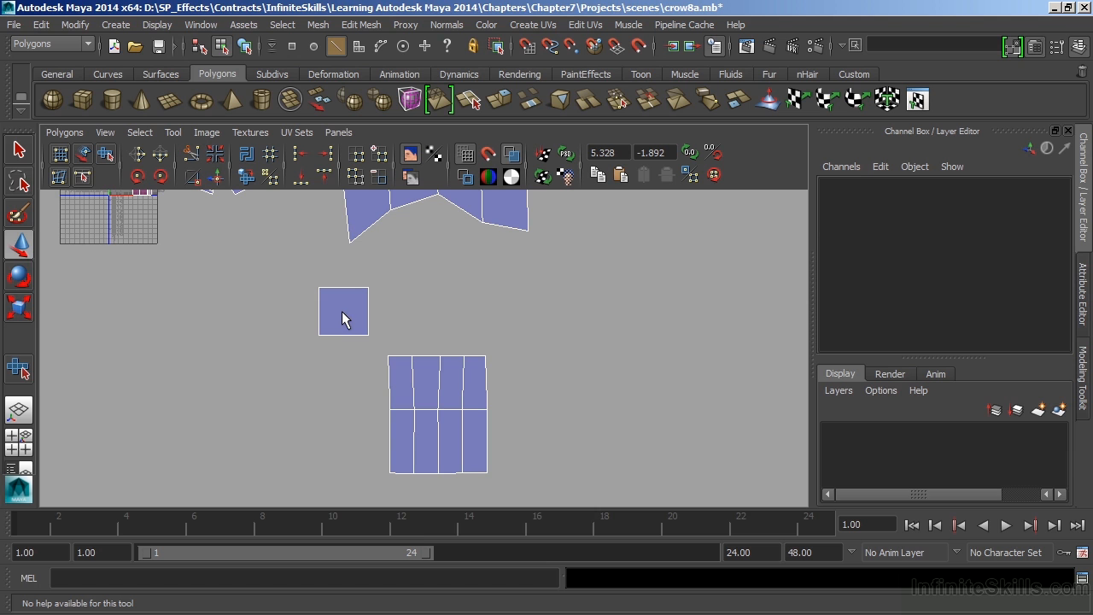
pyautogui.moveTo(356, 318)
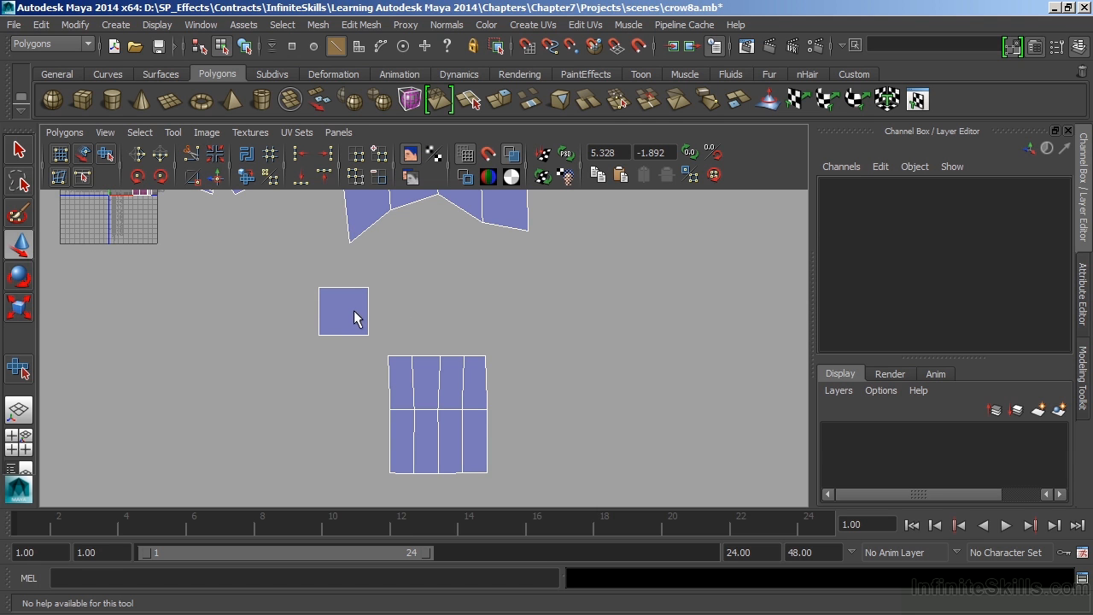
# Step: Switch to Edge component mode to select the cap's border edge along the toe
pyautogui.rightClick(343, 311)
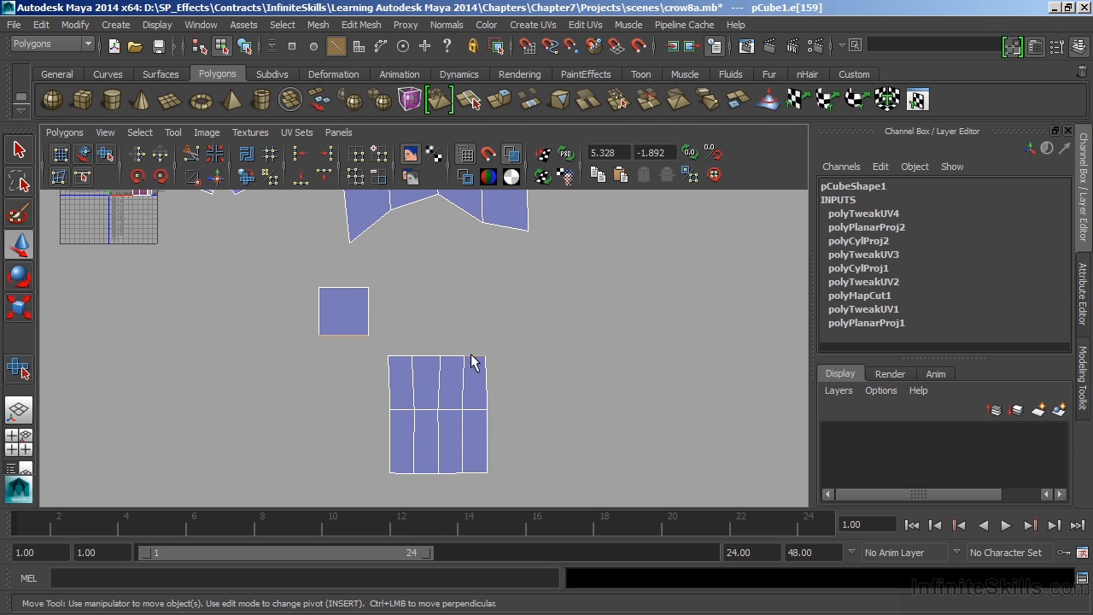
pyautogui.moveTo(482, 372)
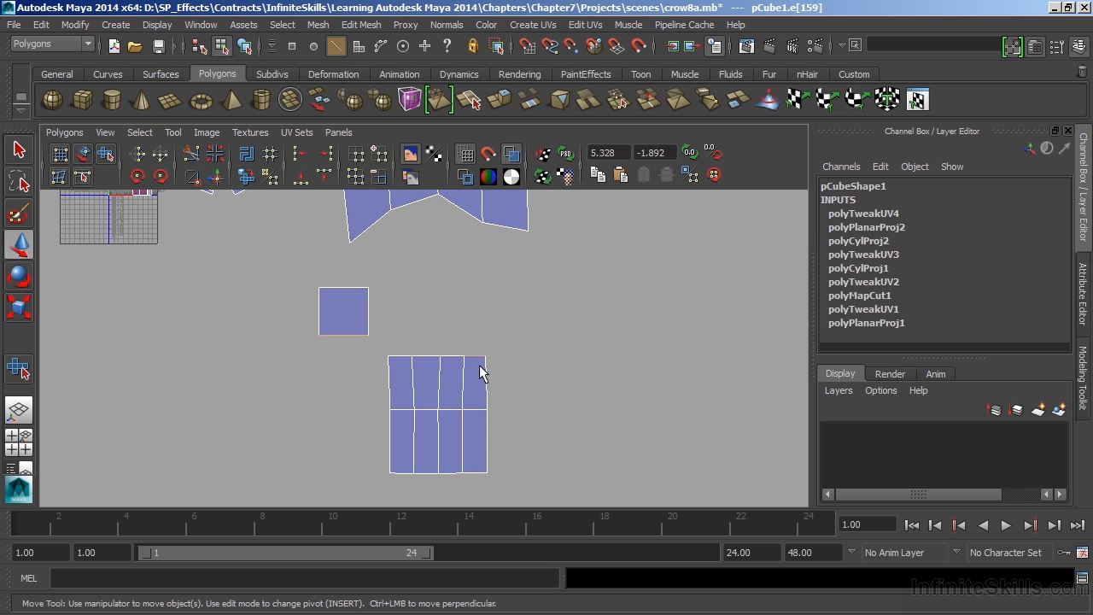
pyautogui.moveTo(451, 333)
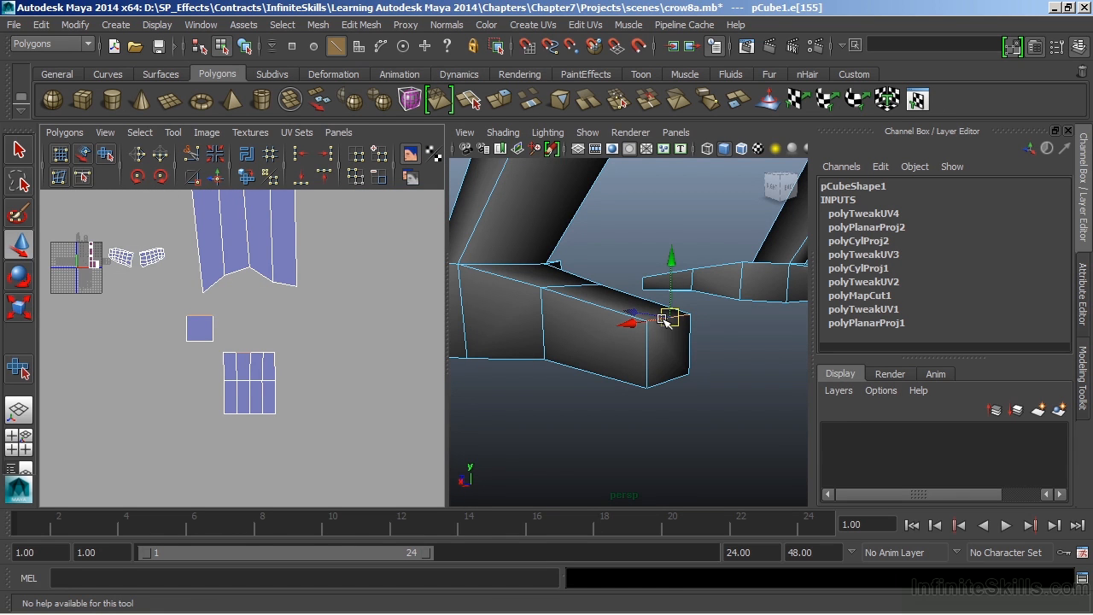
pyautogui.moveTo(265, 371)
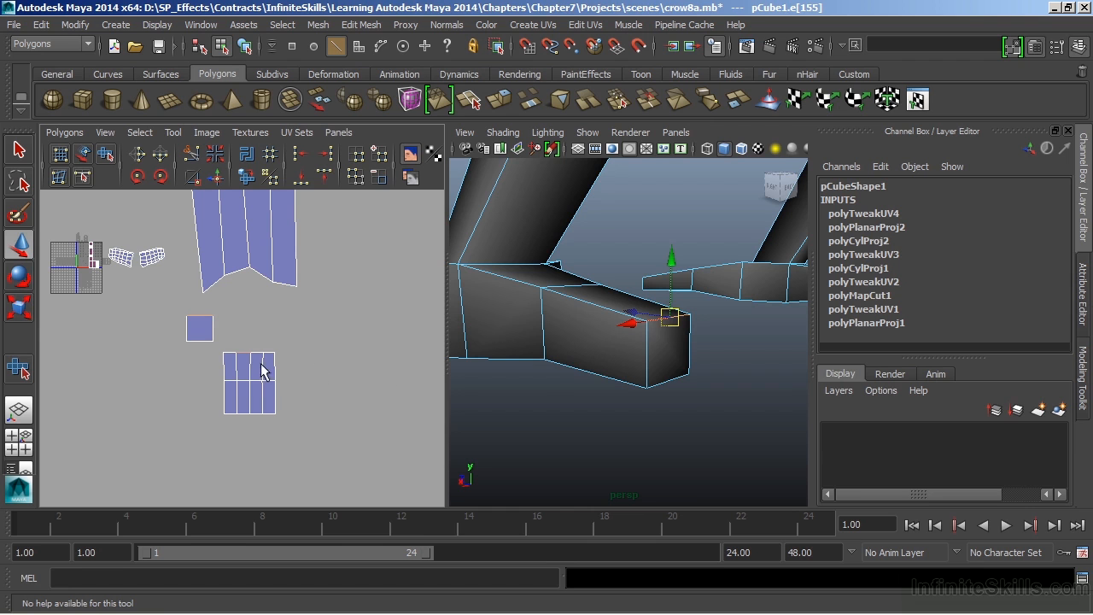
pyautogui.moveTo(269, 354)
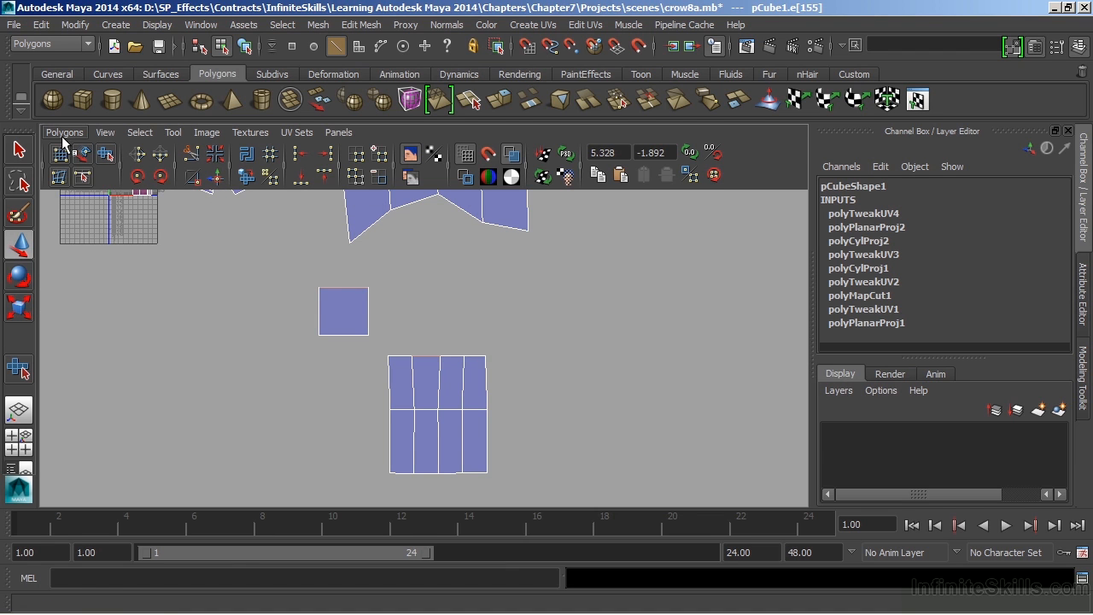
# Step: Move and Sew UV Edges to join the cap onto the toe strip, then select the joined shell's UVs
pyautogui.click(64, 132)
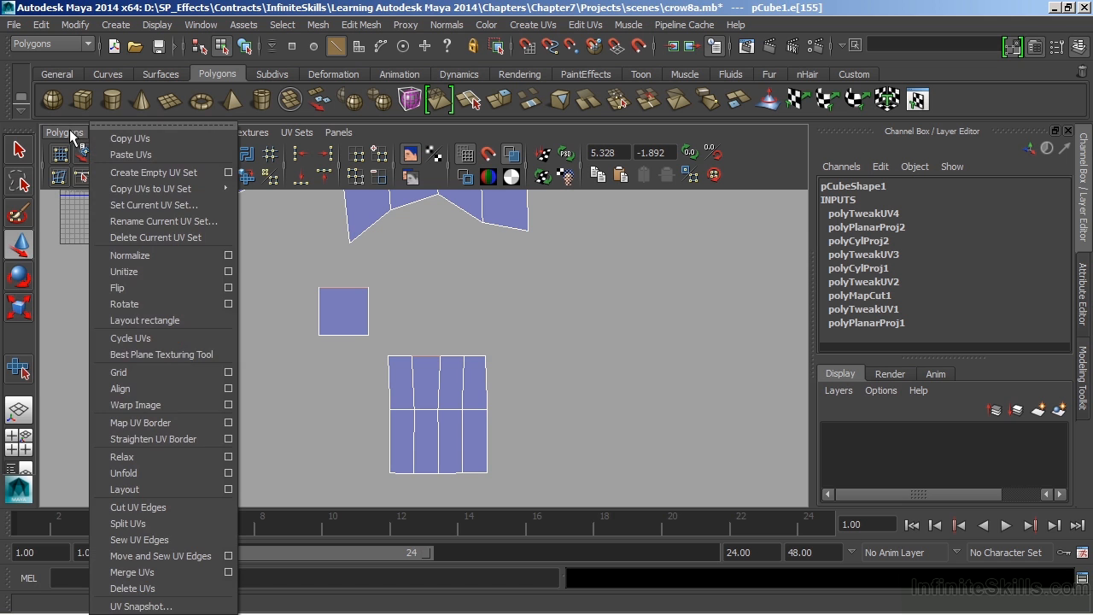
pyautogui.moveTo(161, 556)
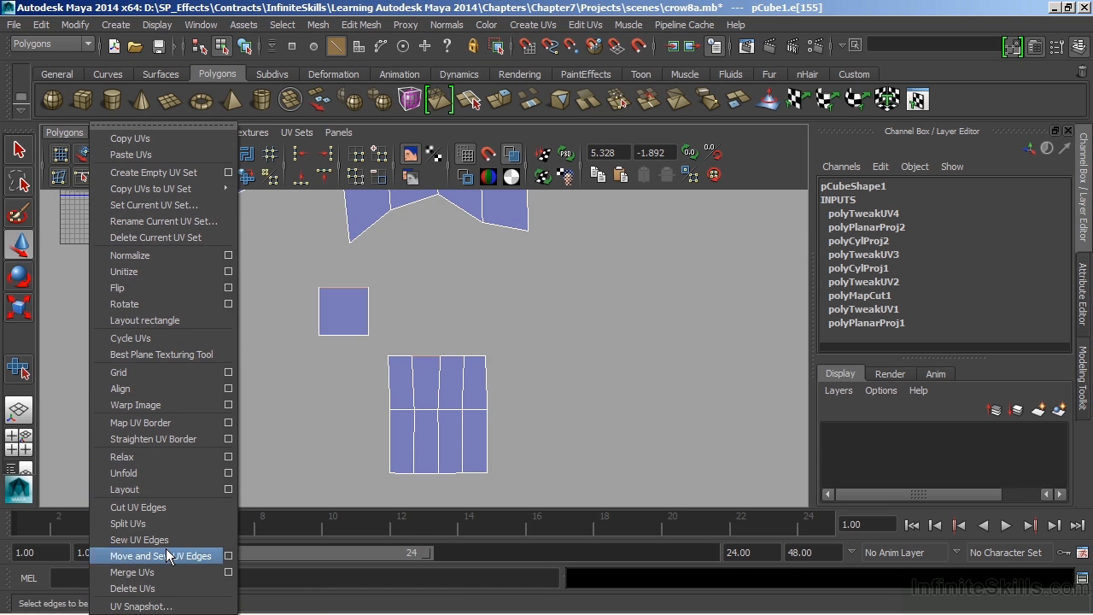
pyautogui.moveTo(169, 562)
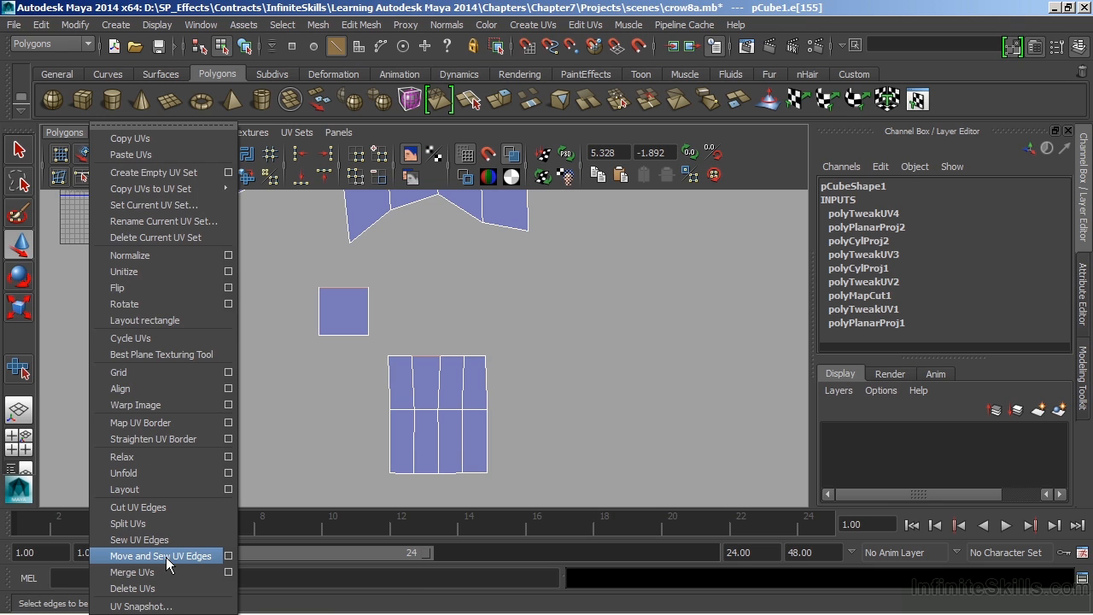
pyautogui.click(161, 555)
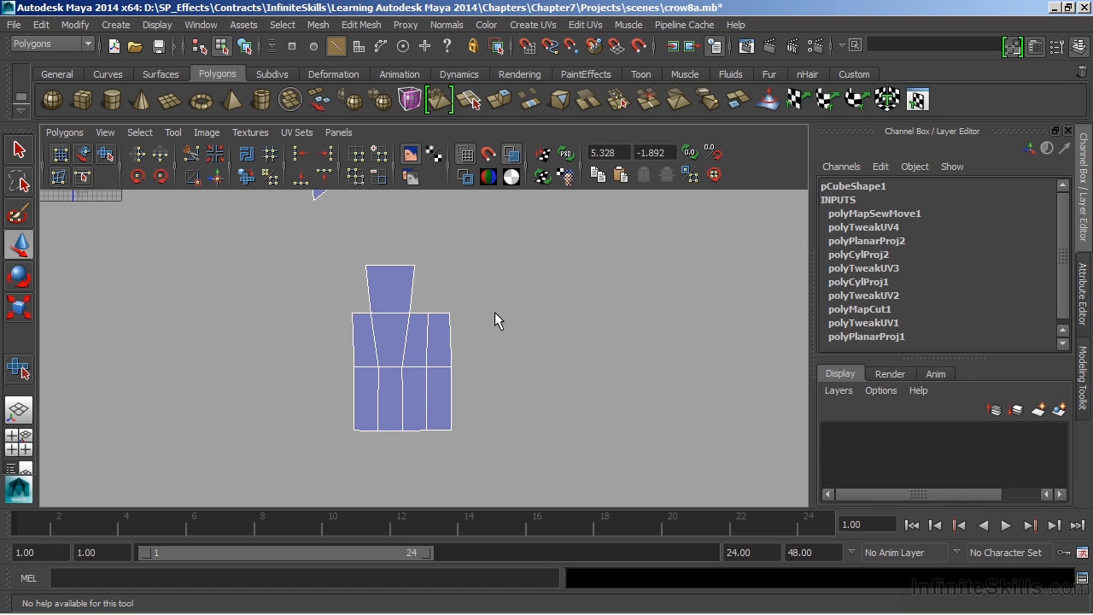
pyautogui.moveTo(419, 334)
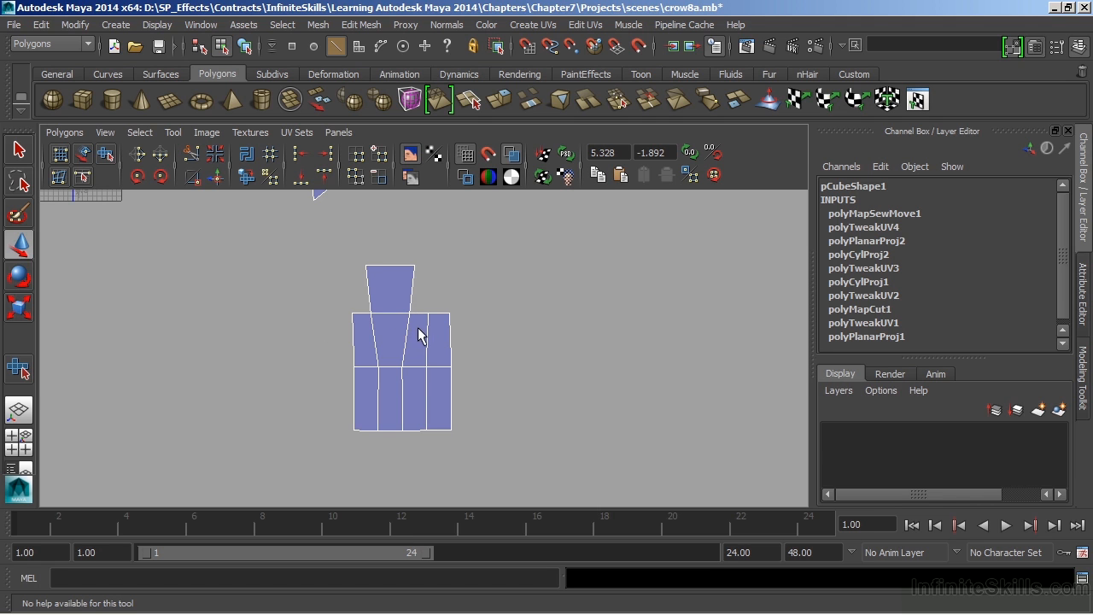
pyautogui.moveTo(380, 320)
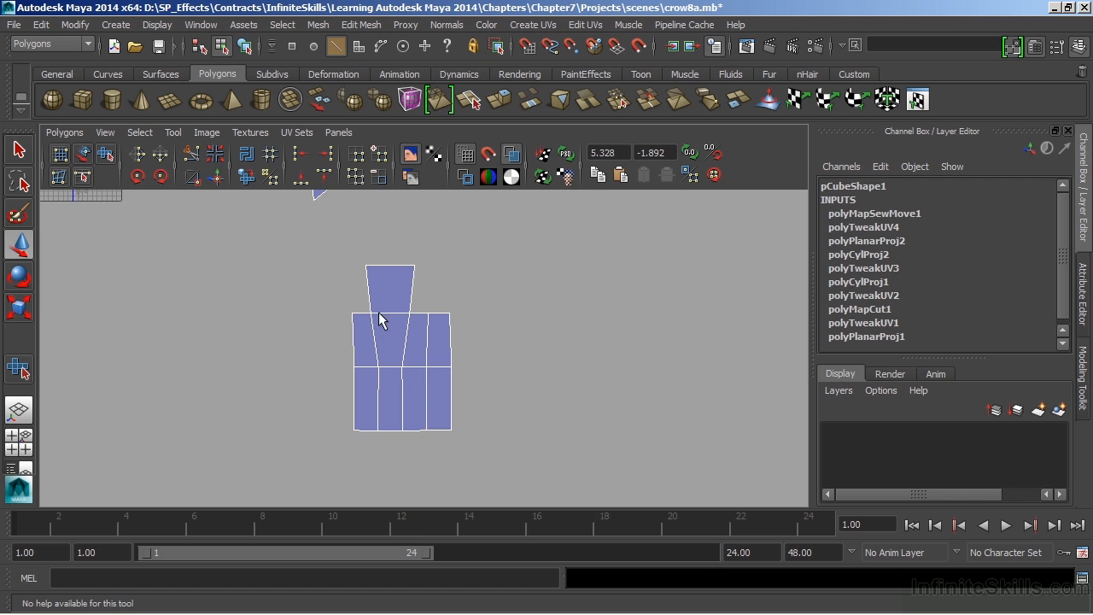
pyautogui.rightClick(382, 320)
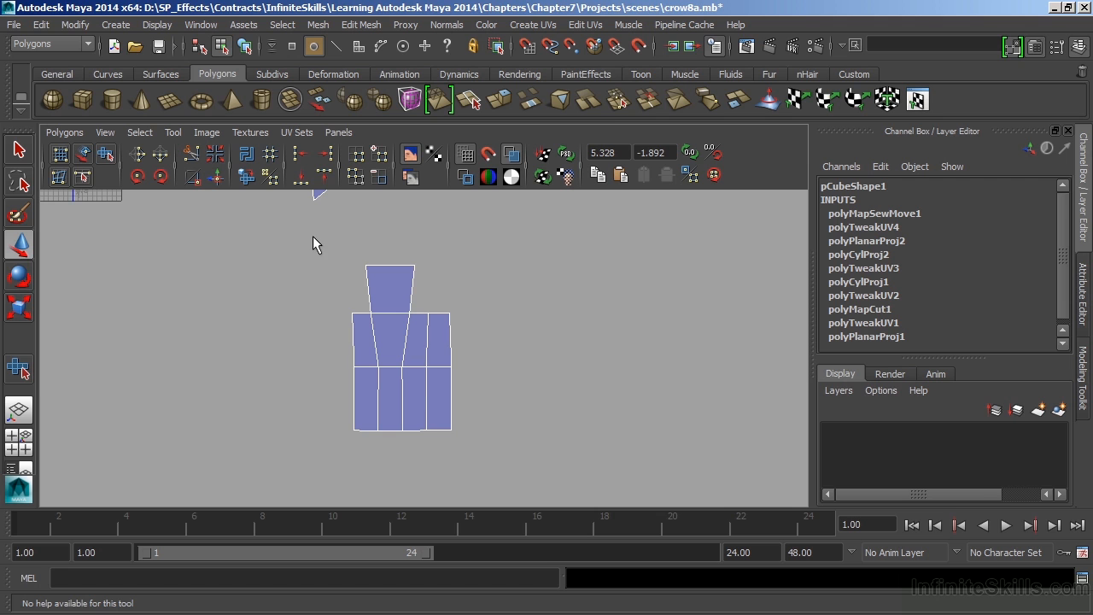
pyautogui.click(401, 348)
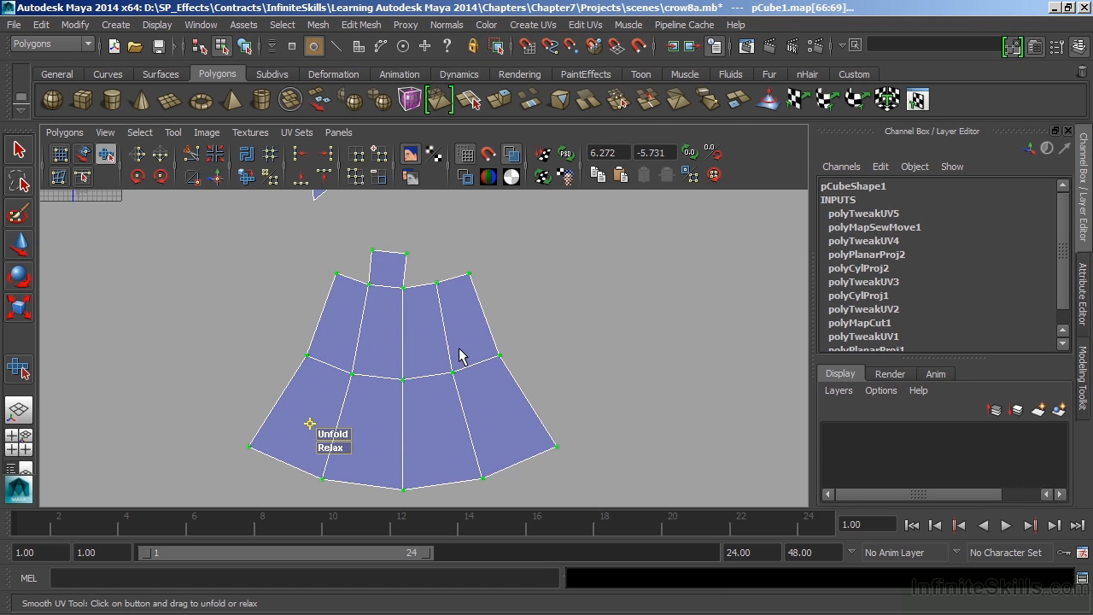
pyautogui.moveTo(435, 365)
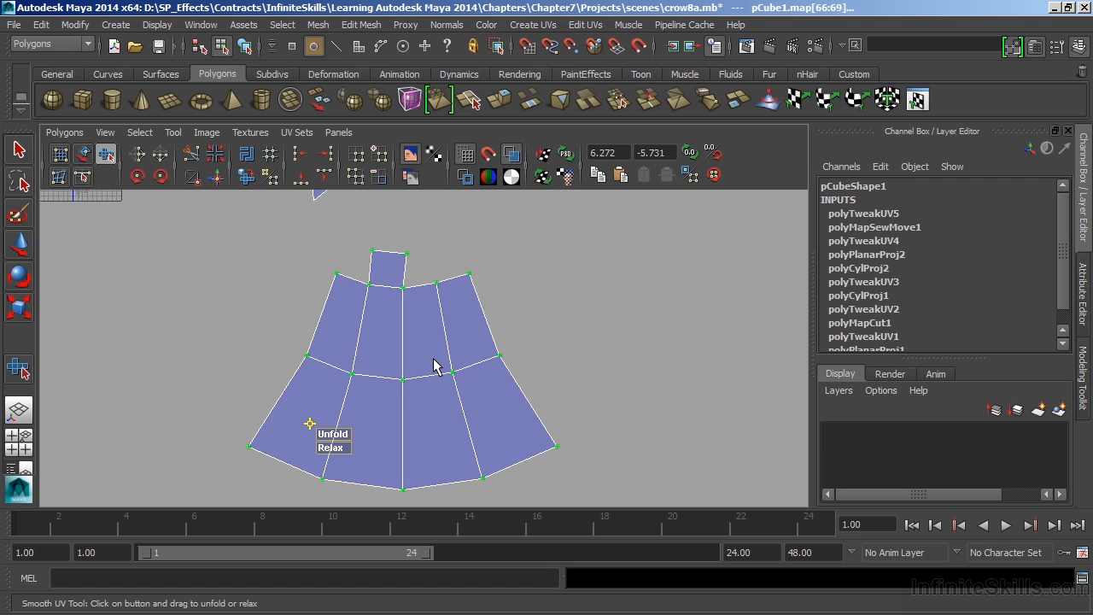